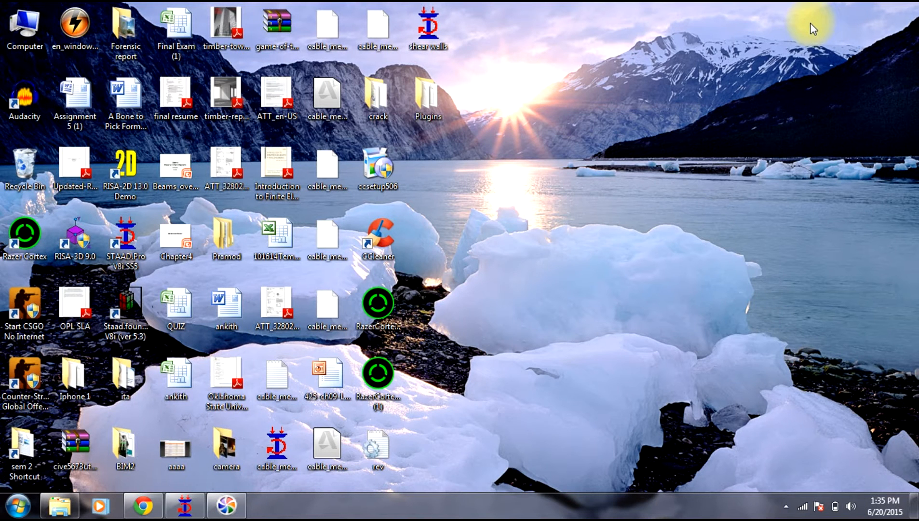
pyautogui.moveTo(812, 28)
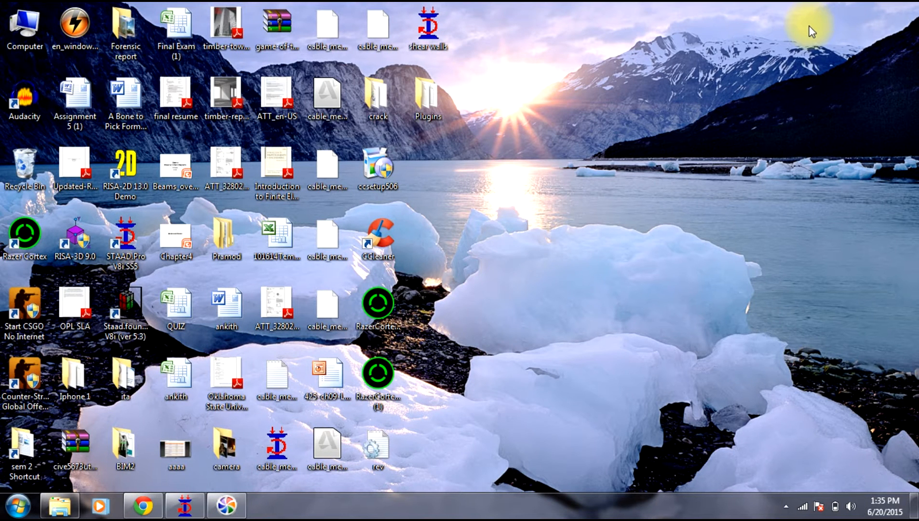
pyautogui.moveTo(810, 39)
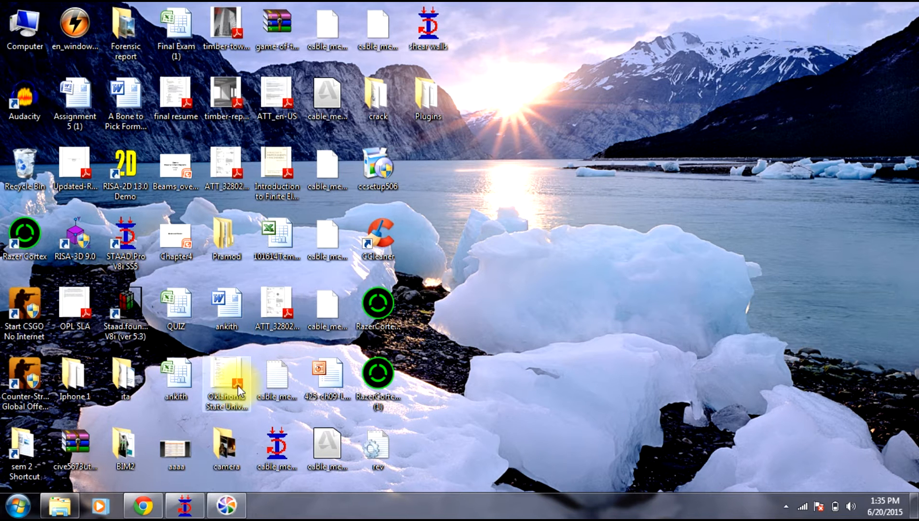
pyautogui.moveTo(184, 505)
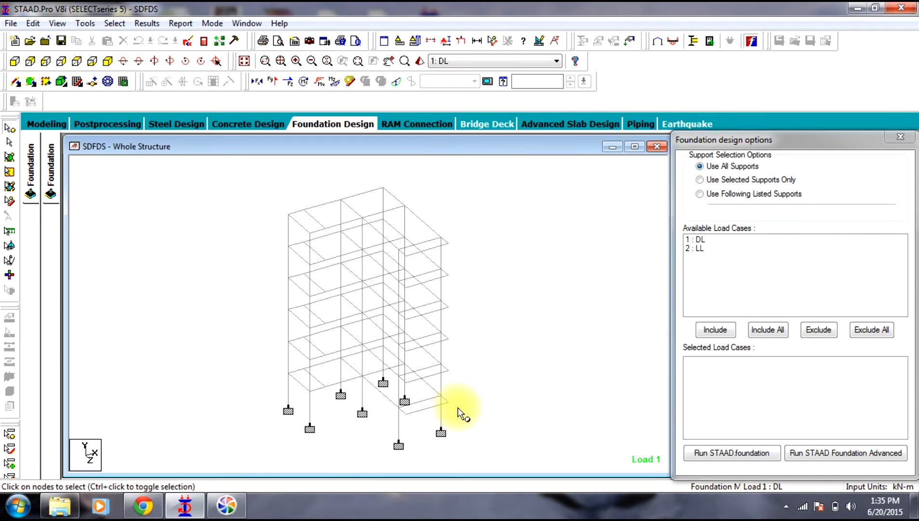
# Move from the modelling and displacement views to the Foundation Design page.
pyautogui.click(45, 123)
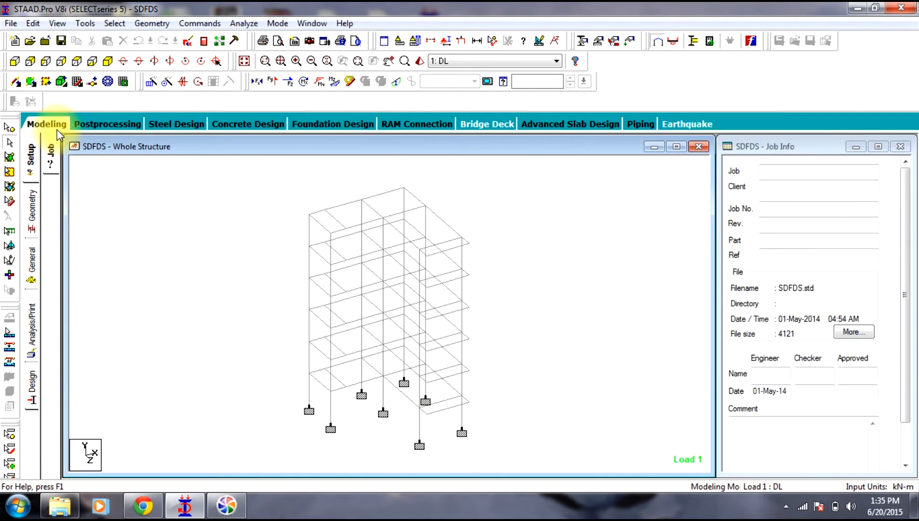
pyautogui.click(108, 123)
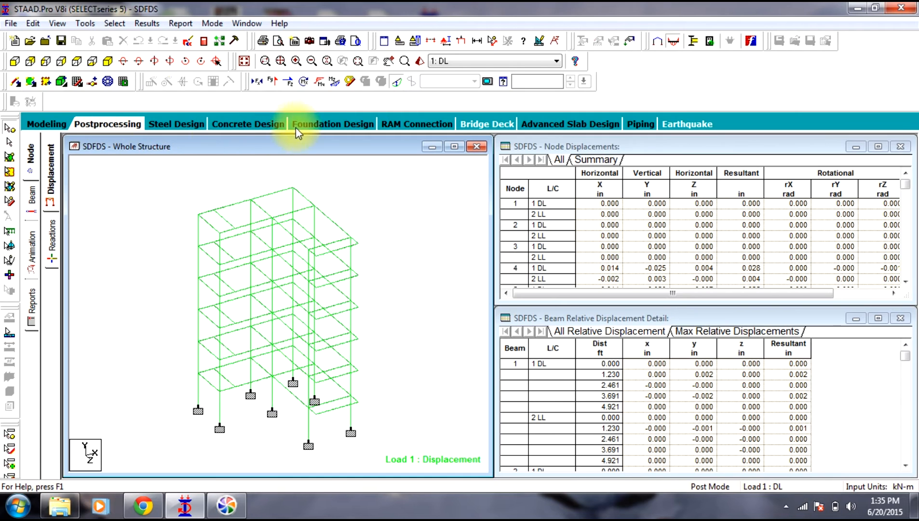
pyautogui.click(332, 124)
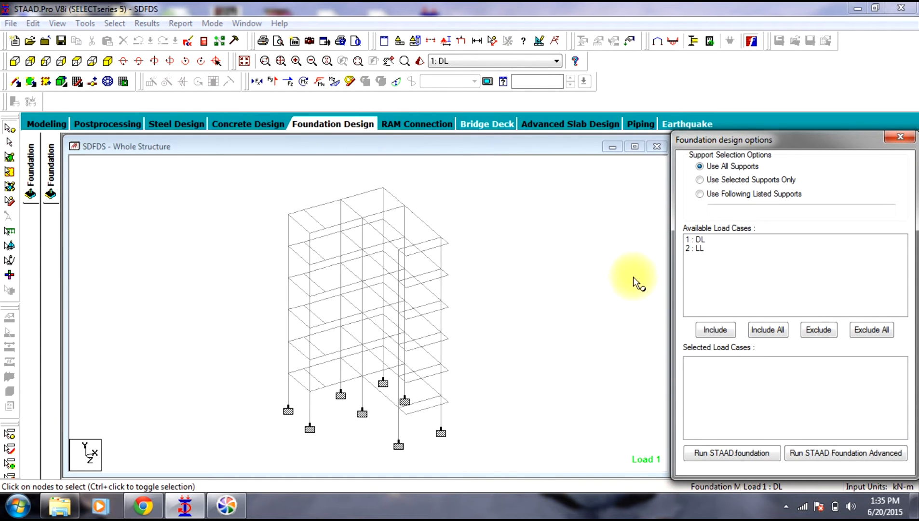
pyautogui.moveTo(702, 252)
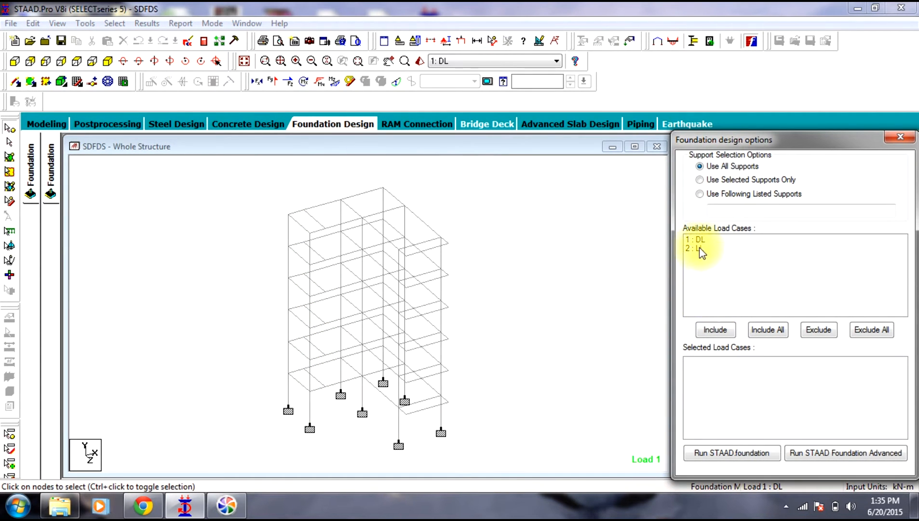
# Include both load cases DL and LL and run STAAD.foundation on the model.
pyautogui.click(697, 248)
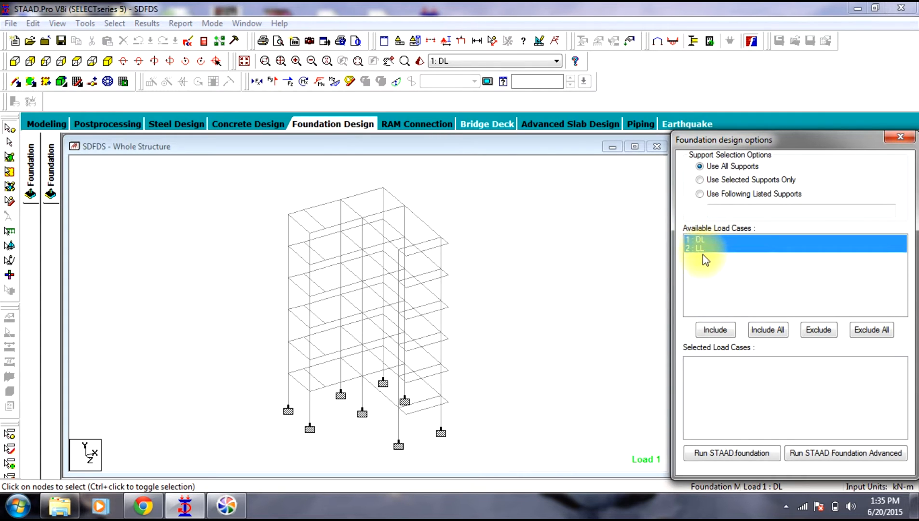
pyautogui.click(768, 329)
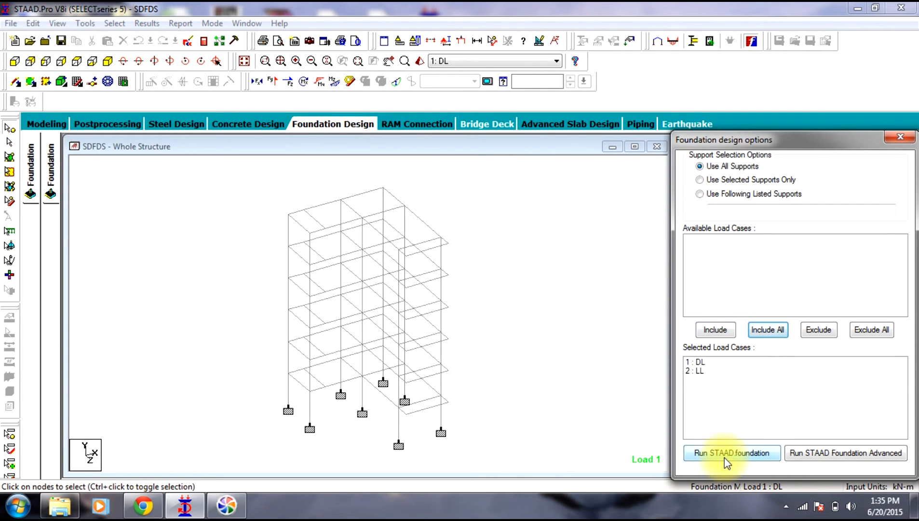
pyautogui.moveTo(728, 461)
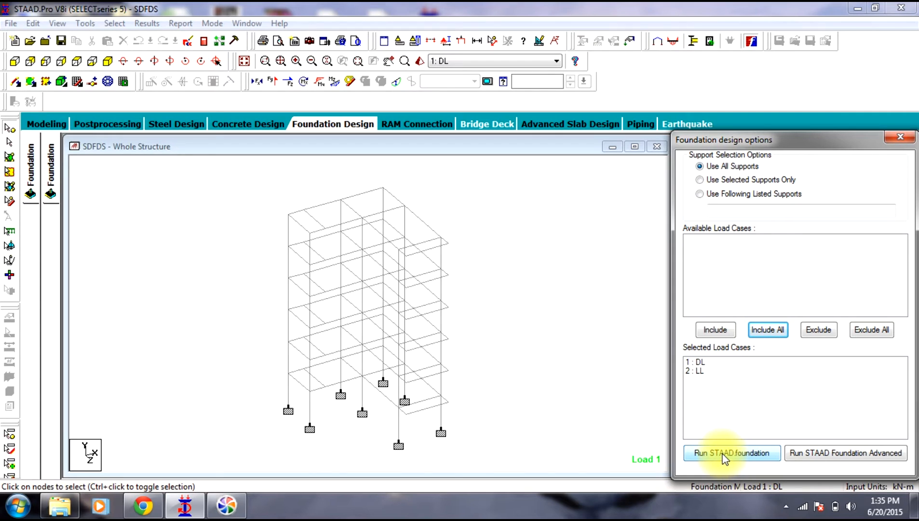
pyautogui.click(731, 453)
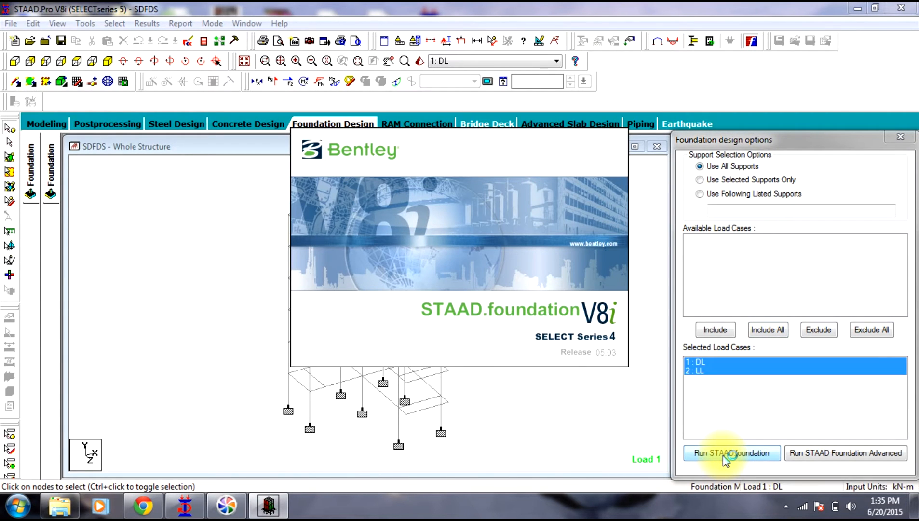
# Dismiss the project information pane and expand the Loads & Factors tasks for the imported model.
pyautogui.click(732, 453)
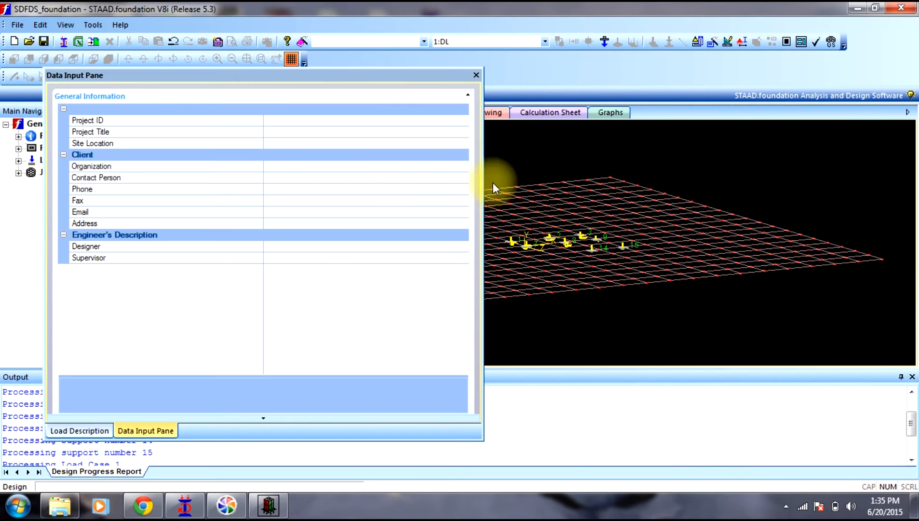
pyautogui.click(476, 75)
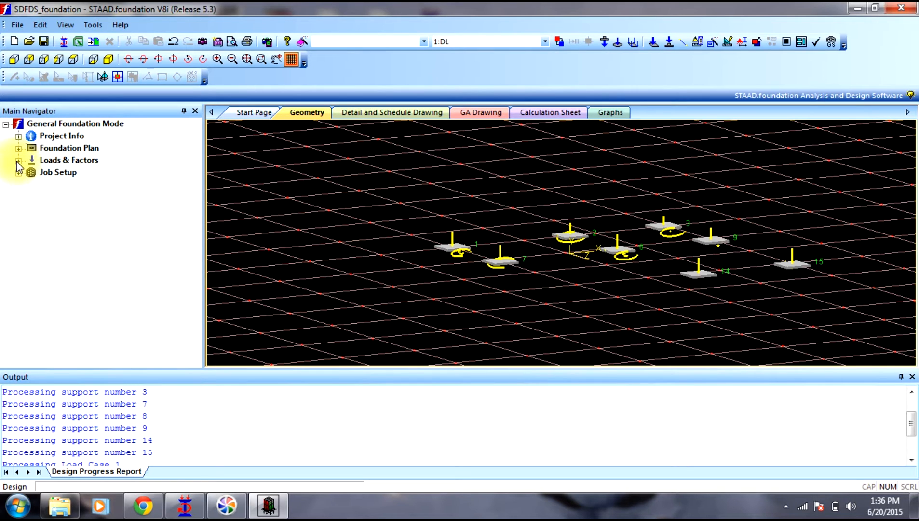
pyautogui.moveTo(16, 169)
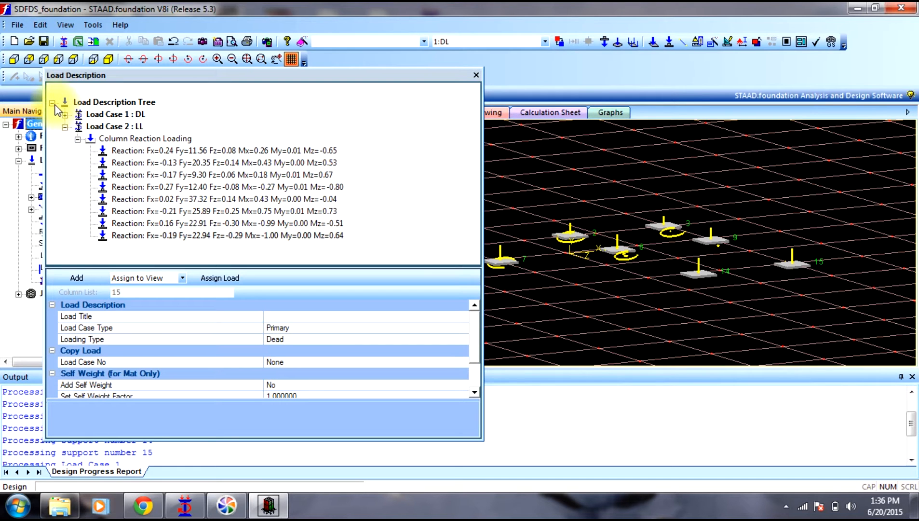
pyautogui.click(475, 74)
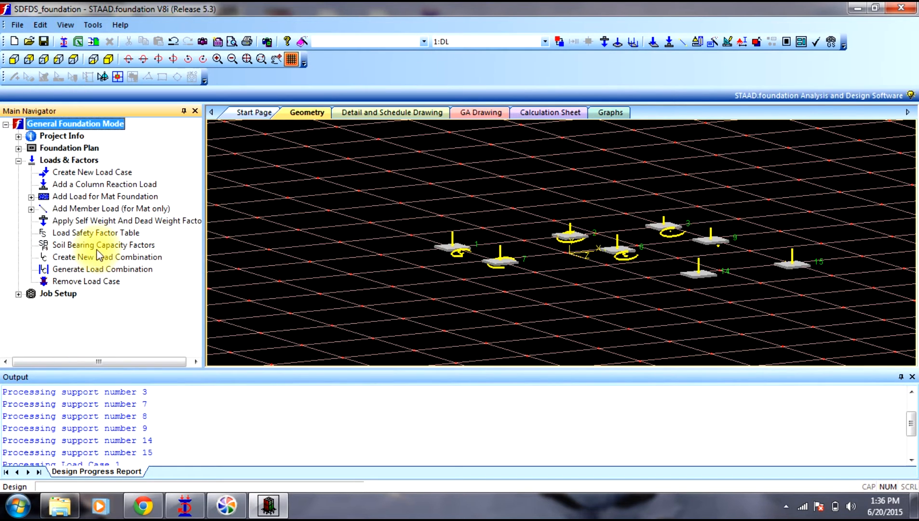
pyautogui.moveTo(85, 273)
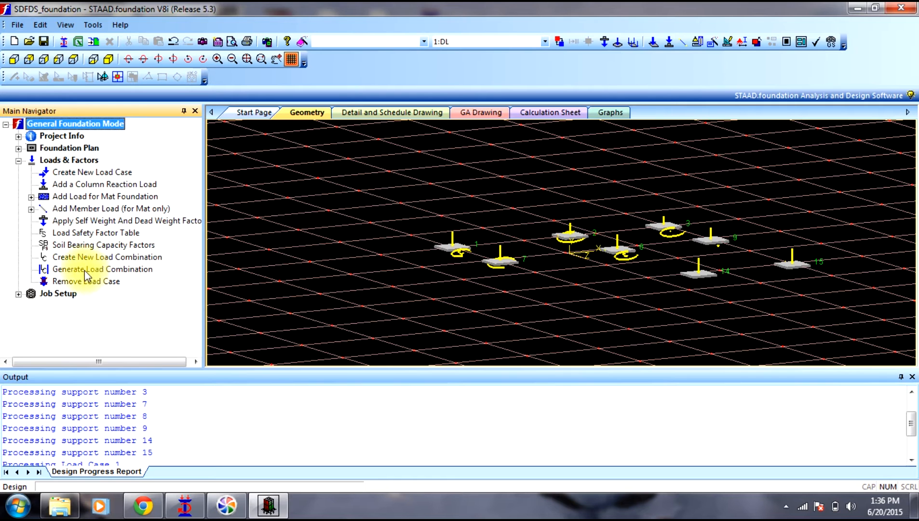
# Generate INDIAN service and ultimate load combinations 101, 102 and 201–204, confirming each.
pyautogui.click(103, 269)
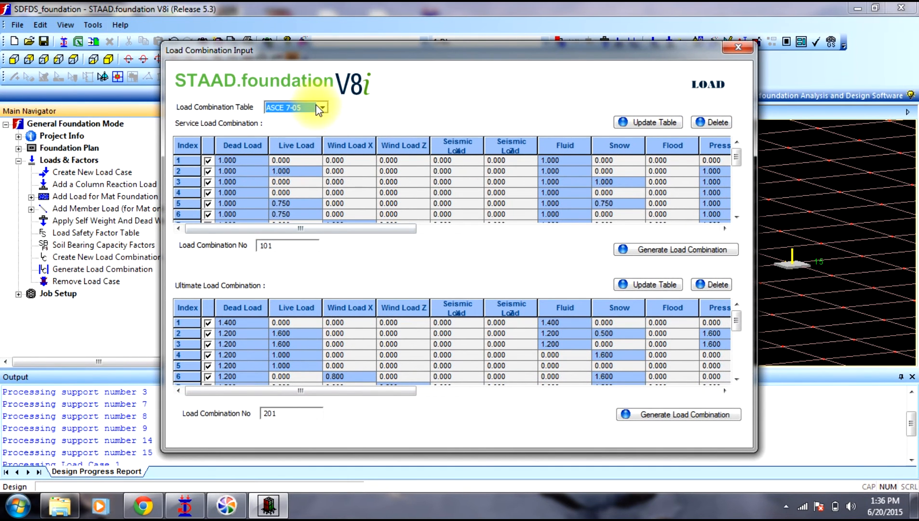
pyautogui.click(321, 107)
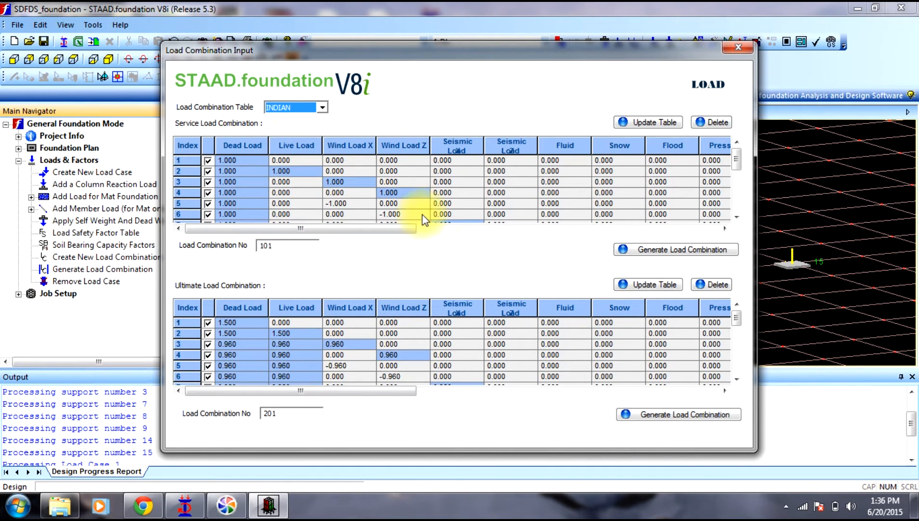
pyautogui.click(677, 249)
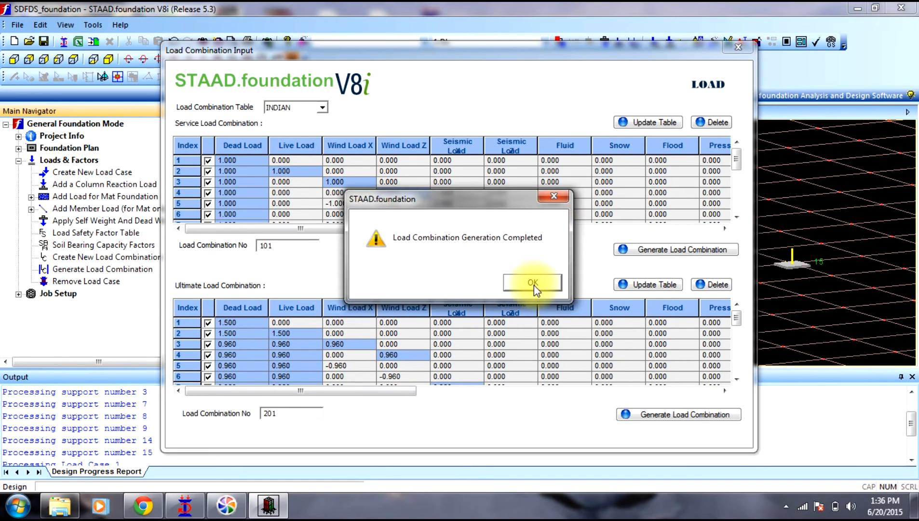
pyautogui.click(533, 282)
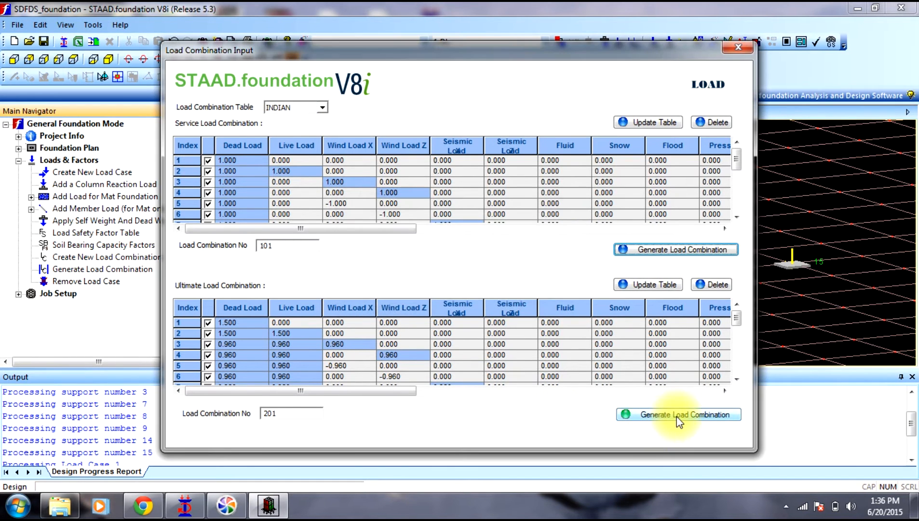
pyautogui.click(678, 414)
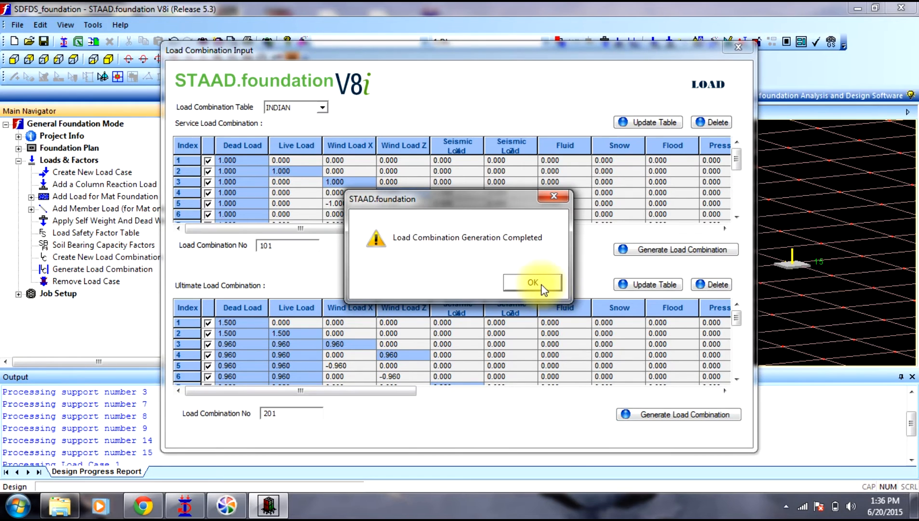
pyautogui.click(532, 282)
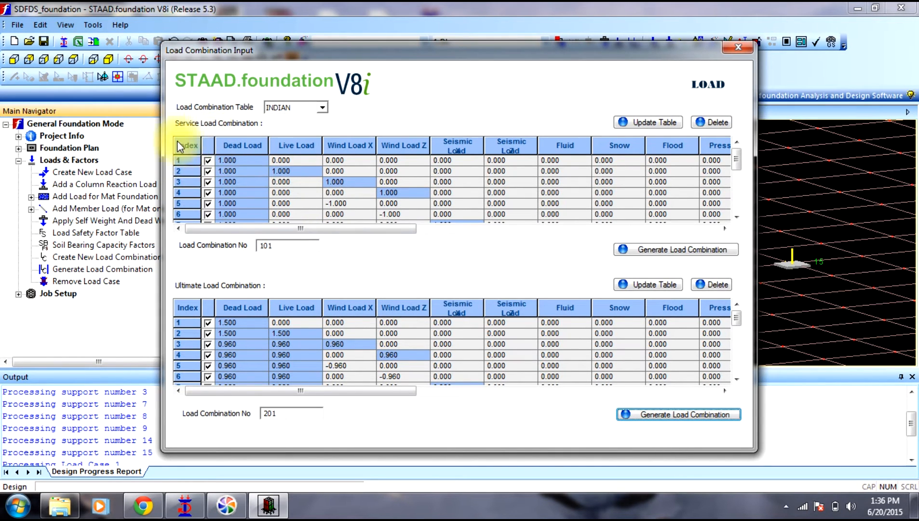
pyautogui.moveTo(477, 308)
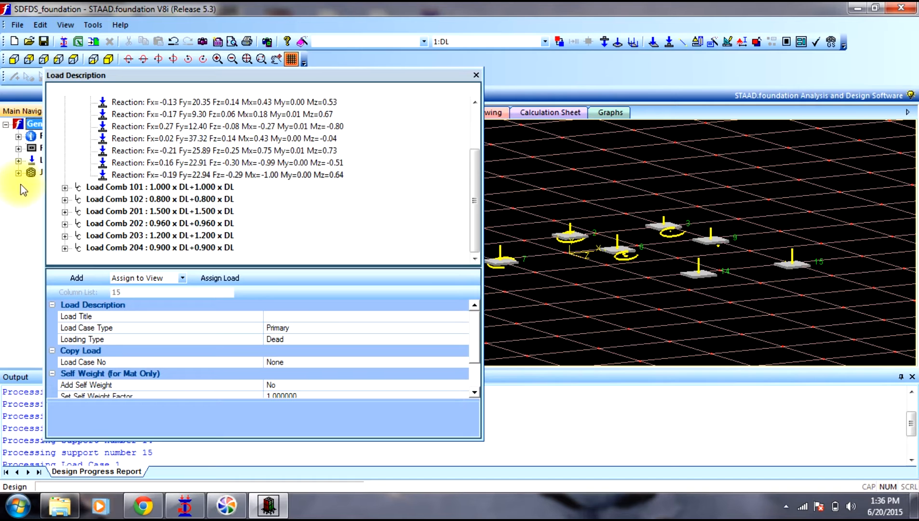
# Start a new job named 'iso' of type Isolated using the Indian design code.
pyautogui.click(476, 76)
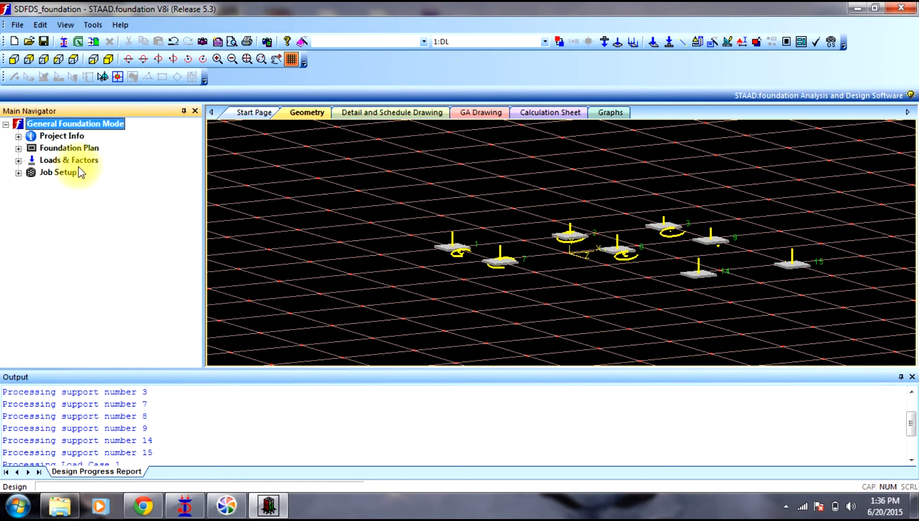
pyautogui.click(59, 172)
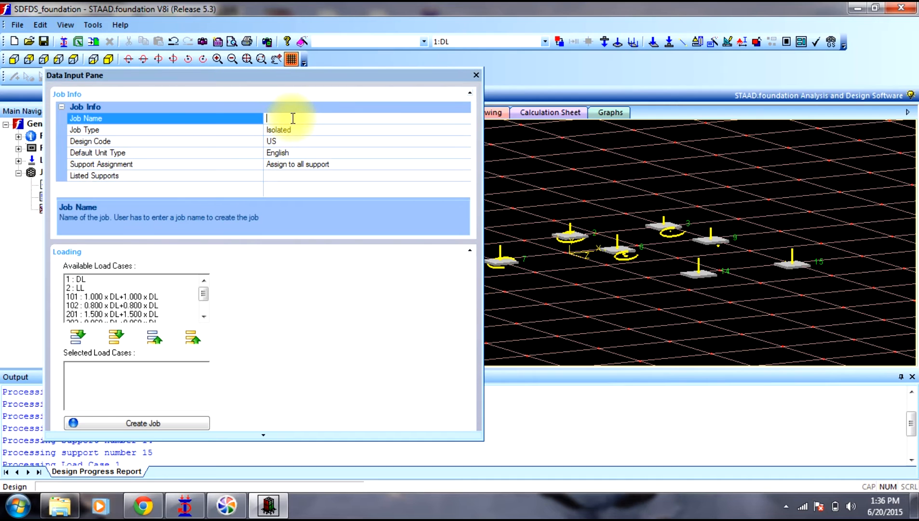
pyautogui.write('iso')
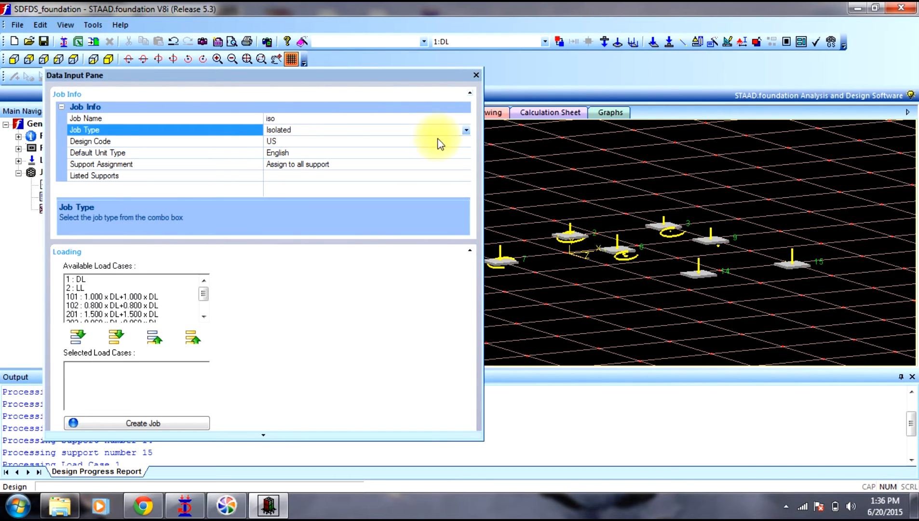
pyautogui.click(466, 130)
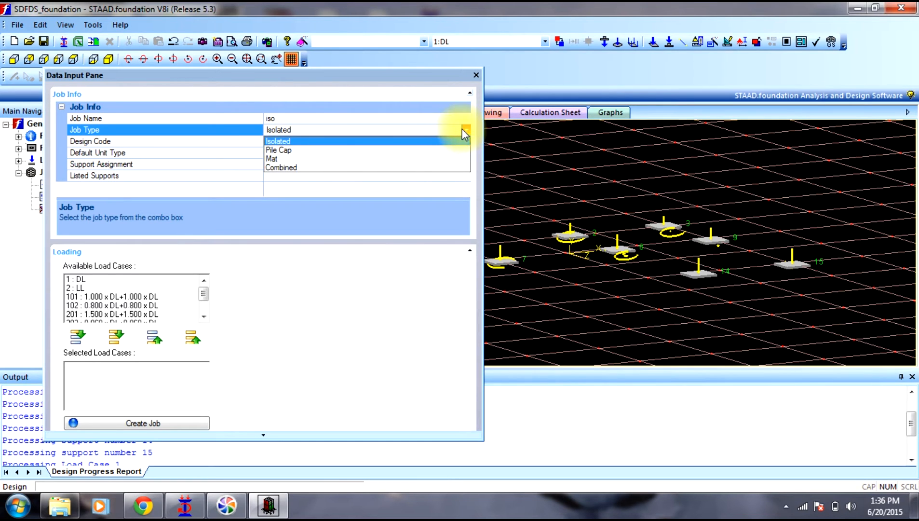
pyautogui.click(277, 140)
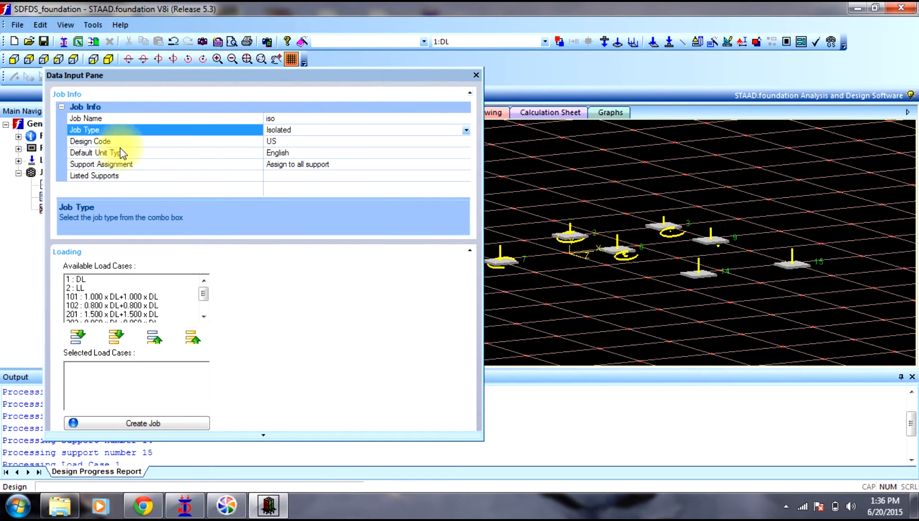
pyautogui.click(466, 141)
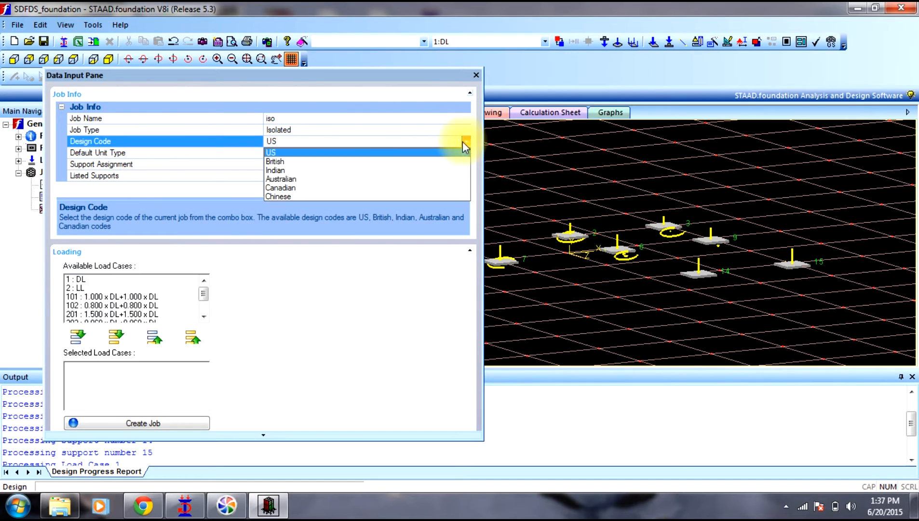
pyautogui.click(276, 170)
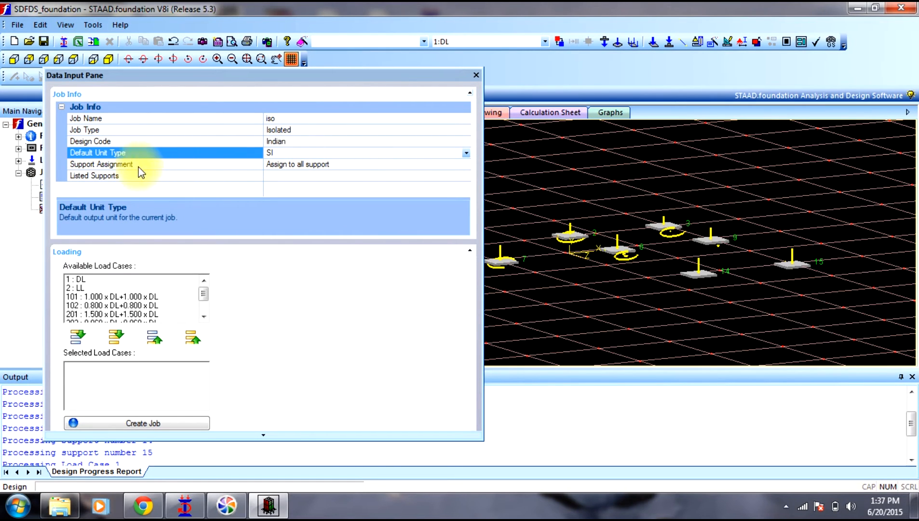
pyautogui.moveTo(397, 169)
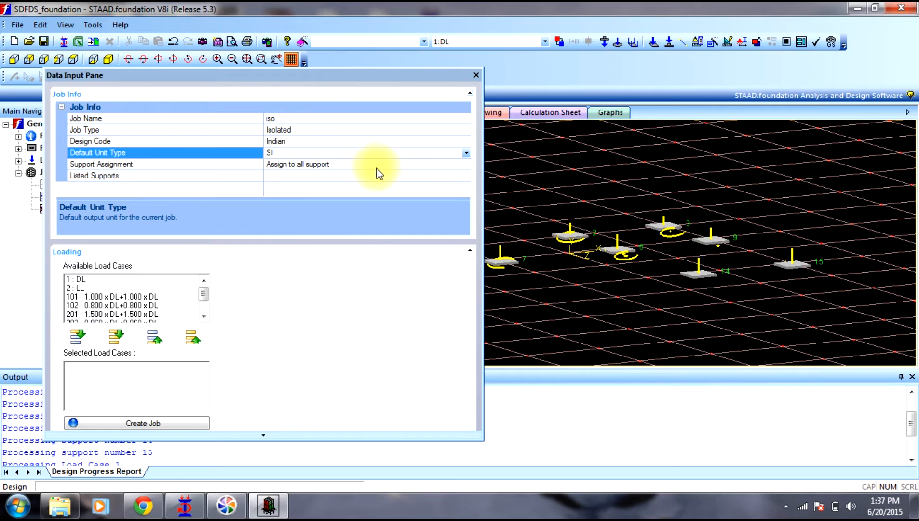
pyautogui.moveTo(168, 251)
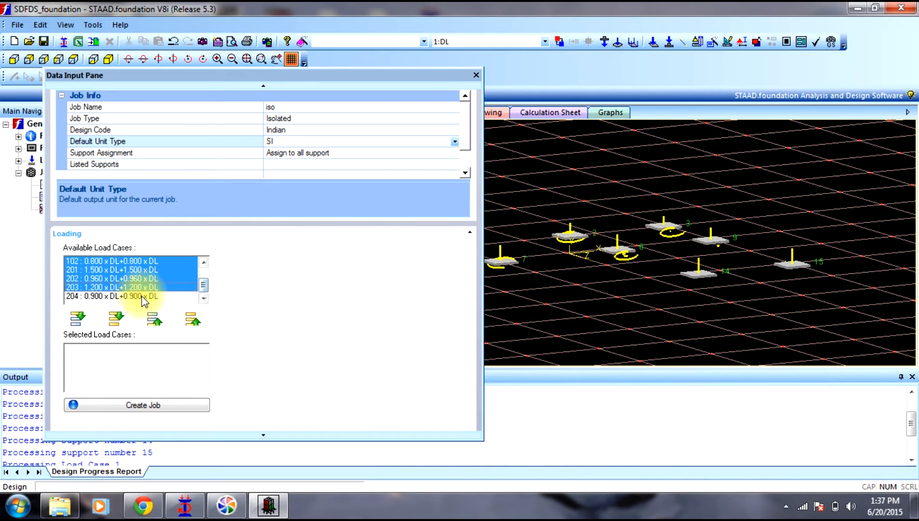
# Select combination load cases 101–204 for the job and create it.
pyautogui.click(194, 318)
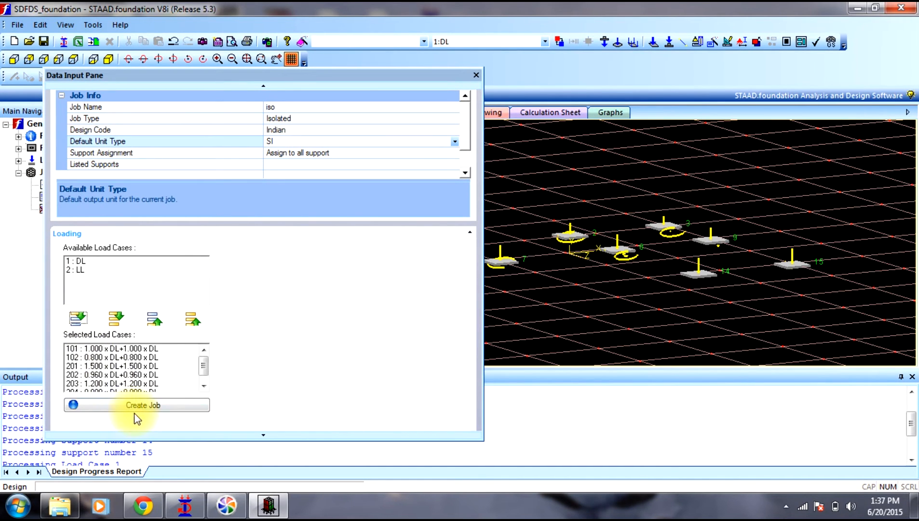
pyautogui.click(142, 405)
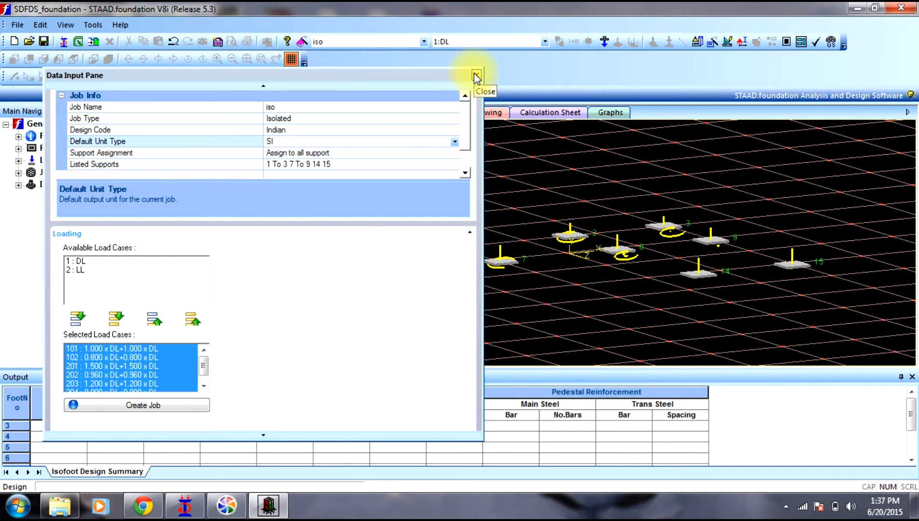
# Close the job input pane and list the iso job's design parameter tasks.
pyautogui.click(475, 75)
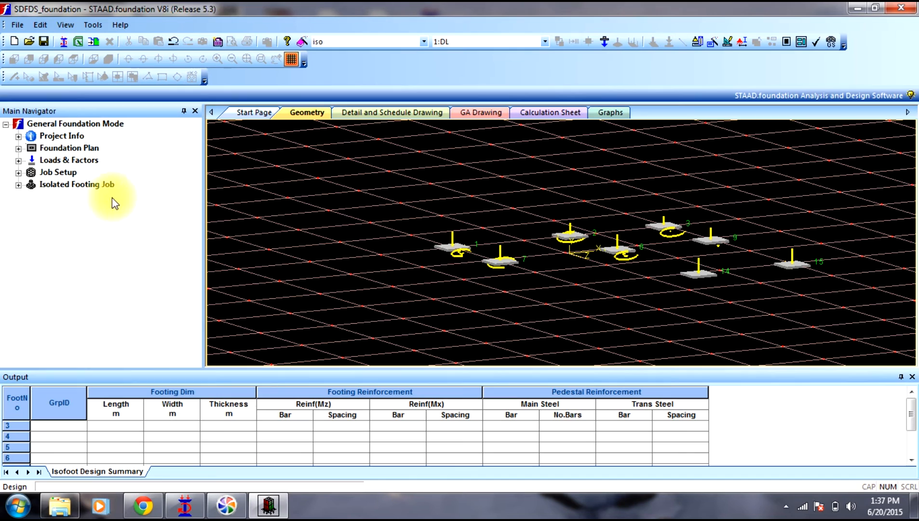
pyautogui.moveTo(121, 226)
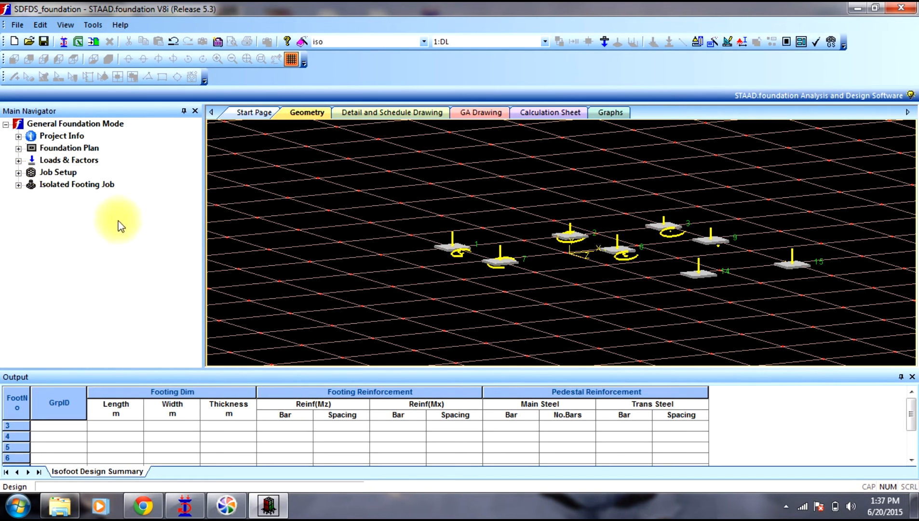
pyautogui.moveTo(32, 189)
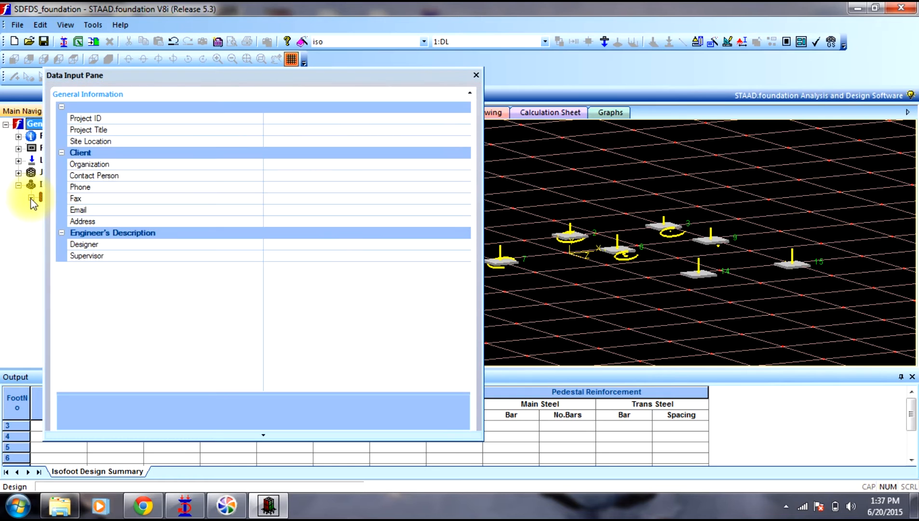
pyautogui.click(476, 75)
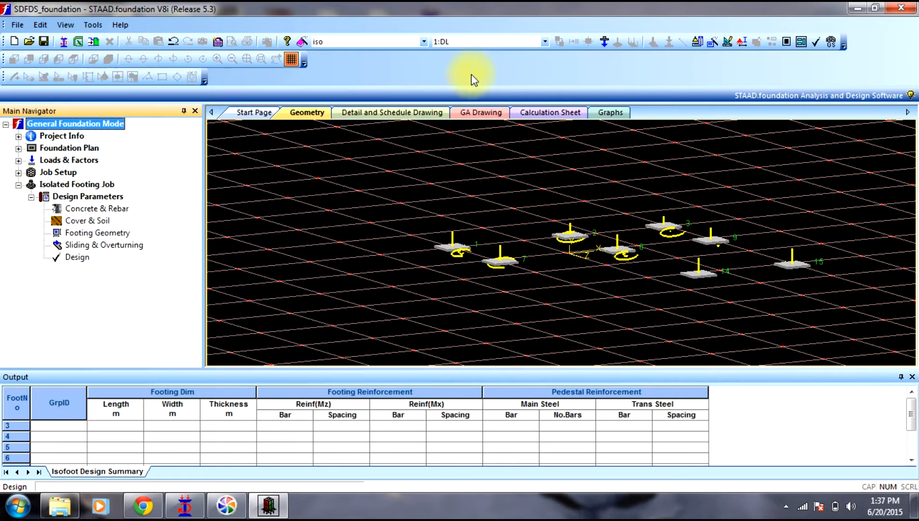
pyautogui.moveTo(97, 208)
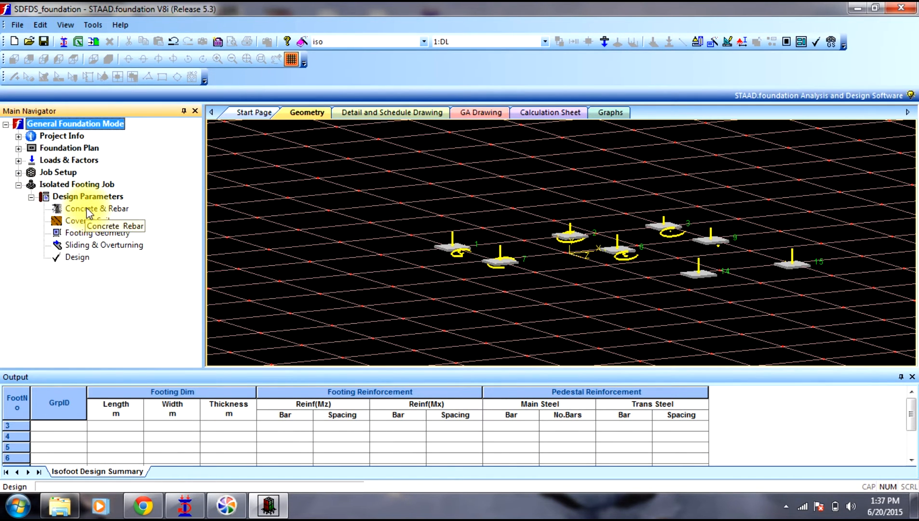
# Review concrete and rebar, cover and soil parameters, then the footing geometry type choices.
pyautogui.click(97, 208)
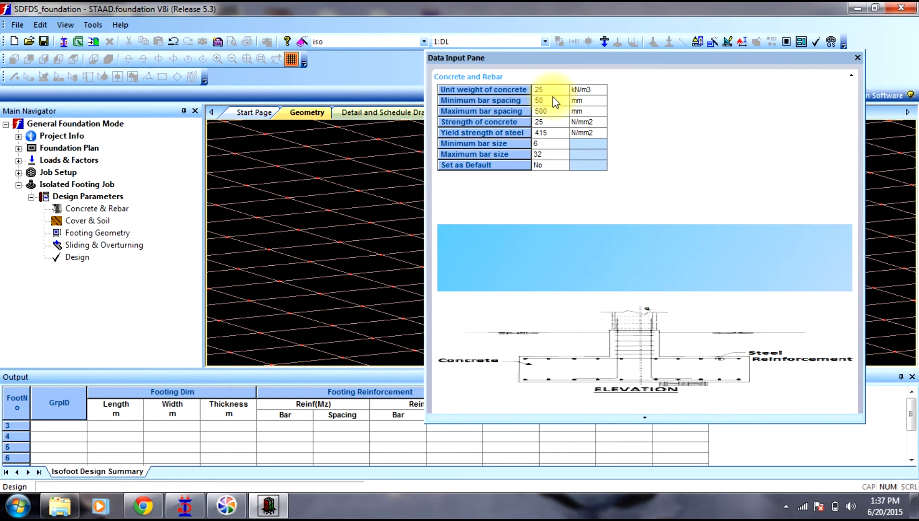
pyautogui.moveTo(545, 82)
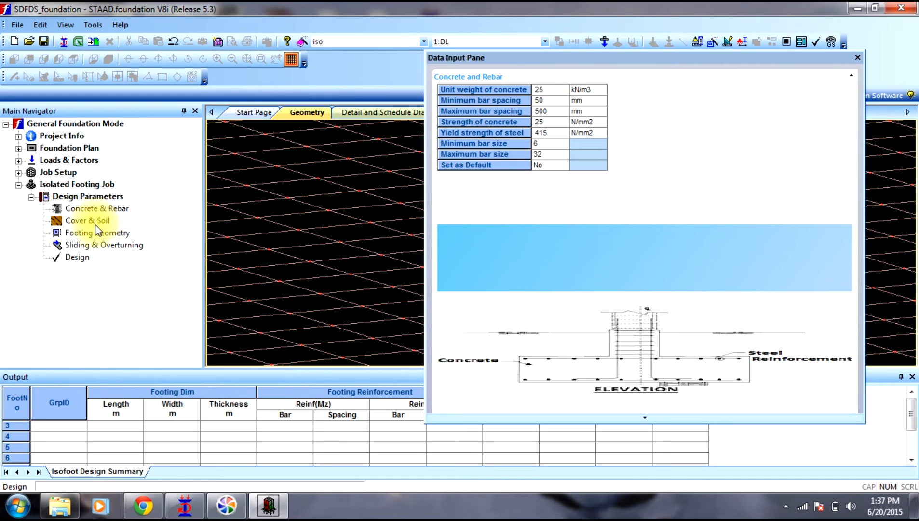
pyautogui.click(87, 220)
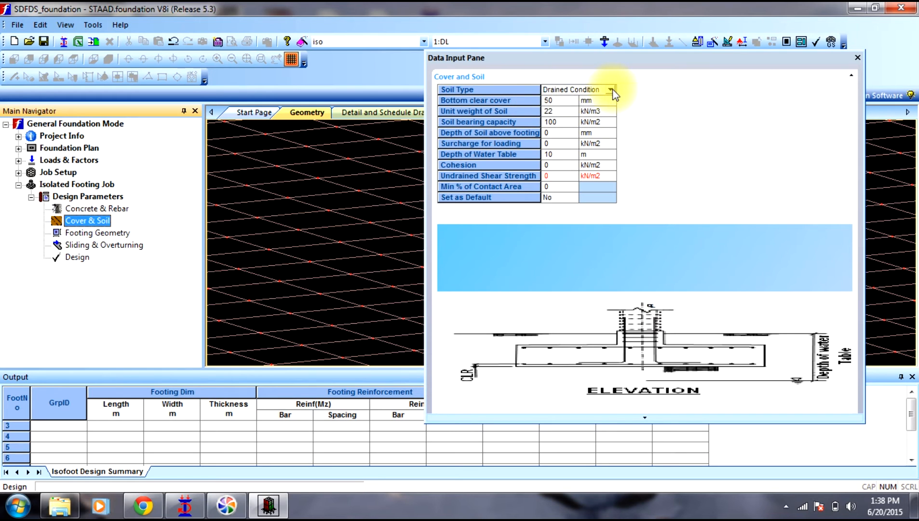
pyautogui.click(573, 89)
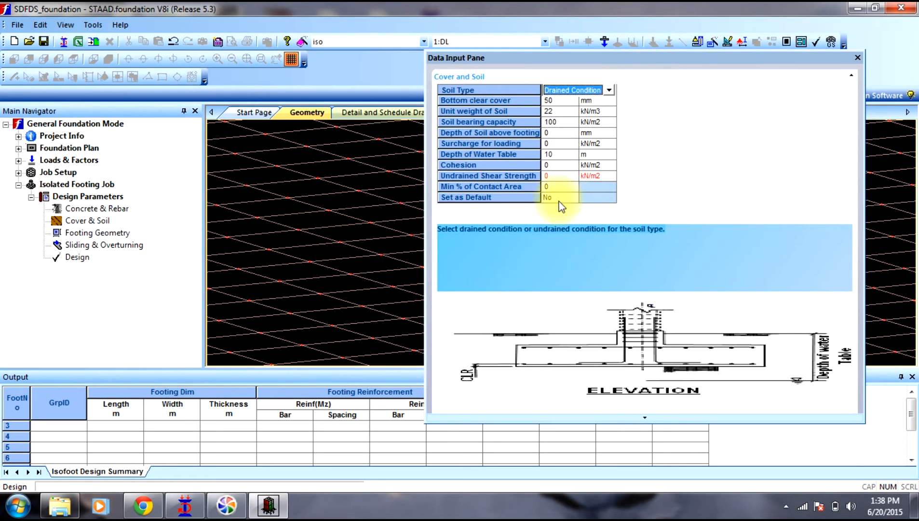
pyautogui.moveTo(211, 186)
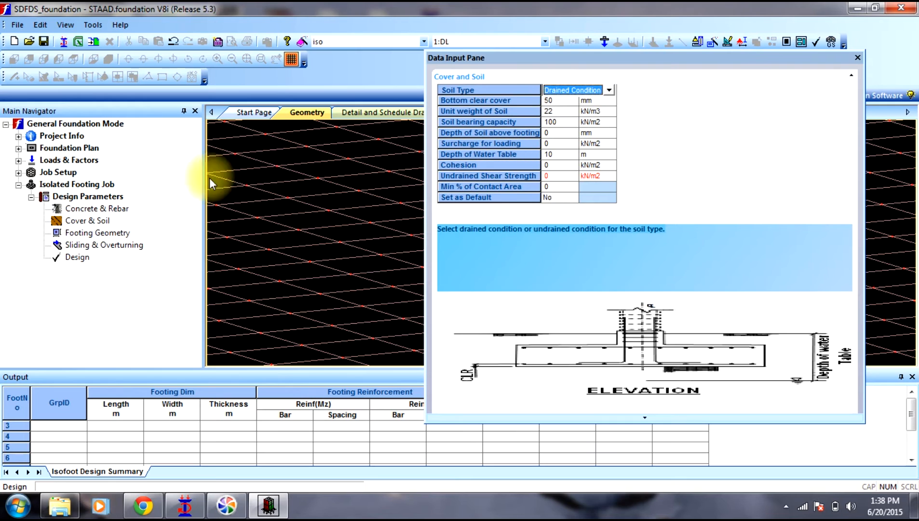
pyautogui.click(97, 233)
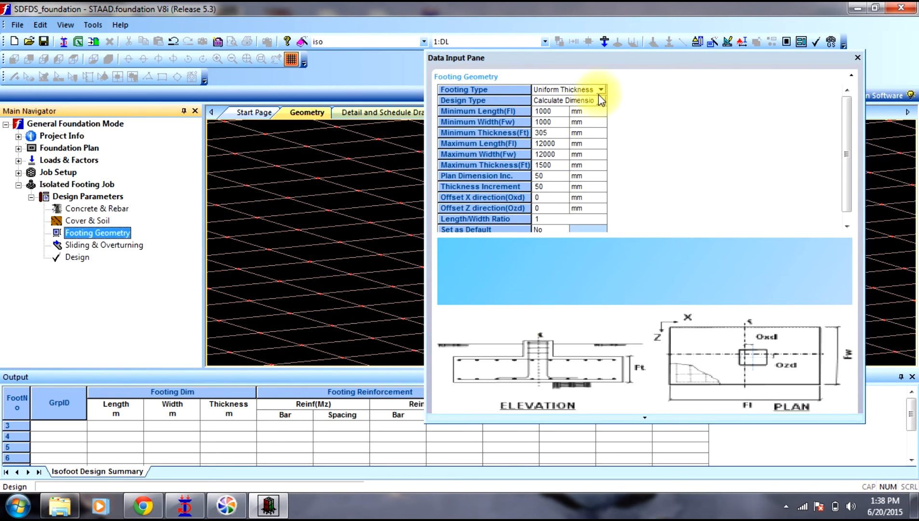
pyautogui.click(600, 90)
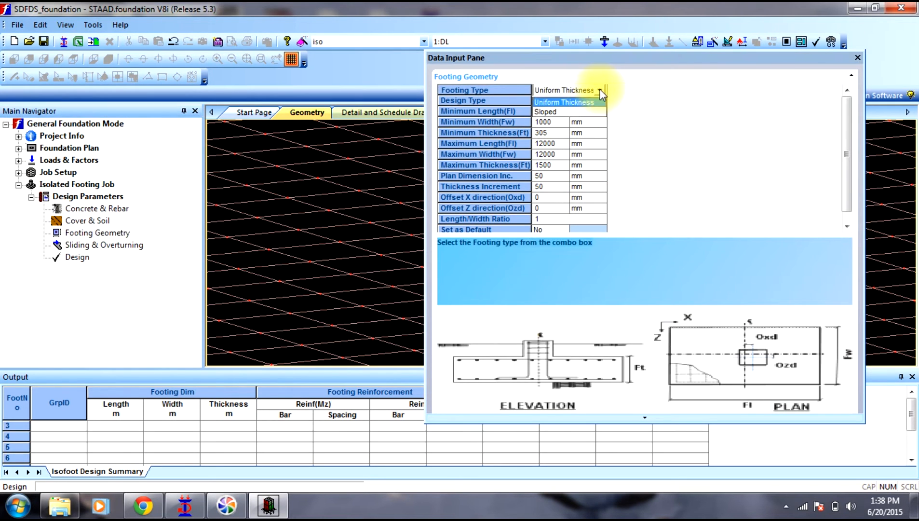
pyautogui.click(600, 100)
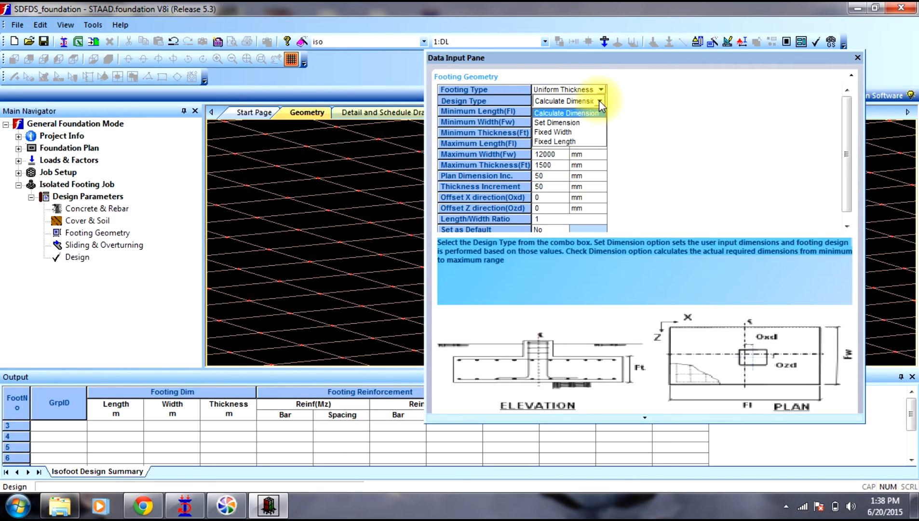
pyautogui.moveTo(610, 110)
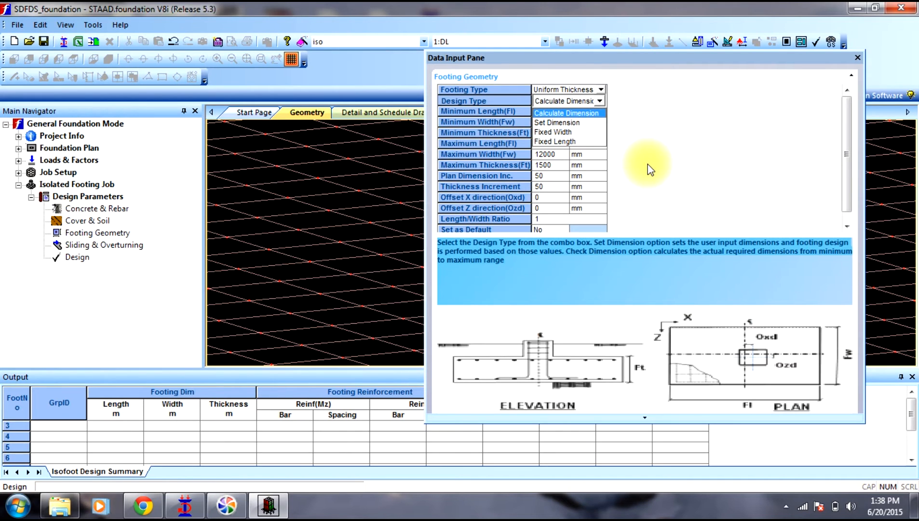
pyautogui.moveTo(844, 19)
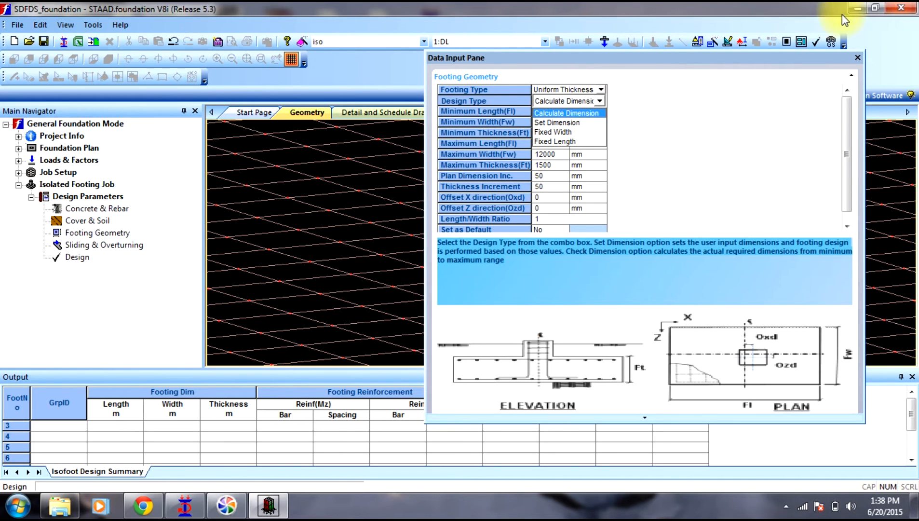
pyautogui.moveTo(567, 113)
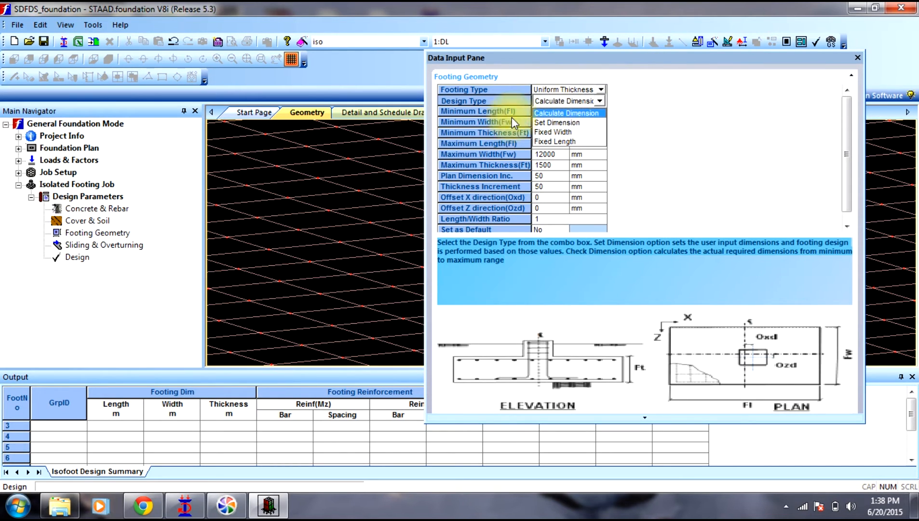
pyautogui.moveTo(556, 121)
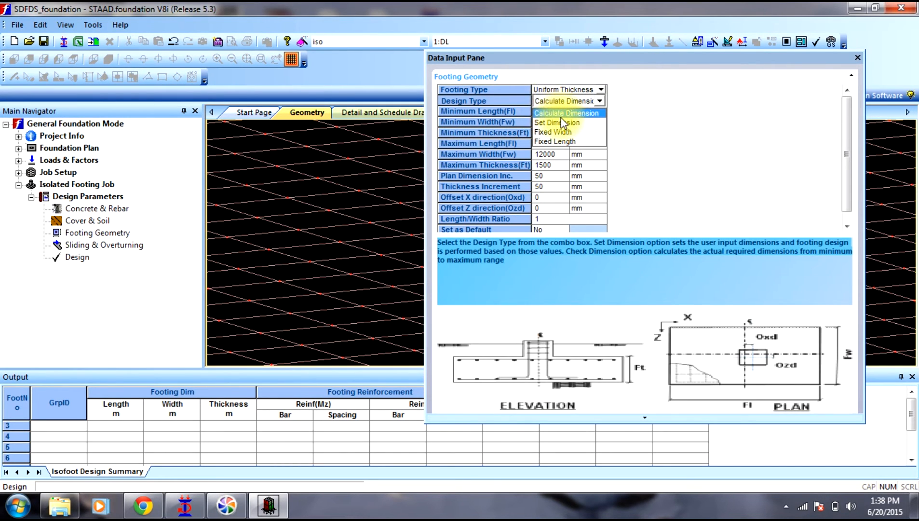
# Try design types Set Dimension, Fixed Width and Fixed Length, then return to Calculate Dimension.
pyautogui.click(557, 122)
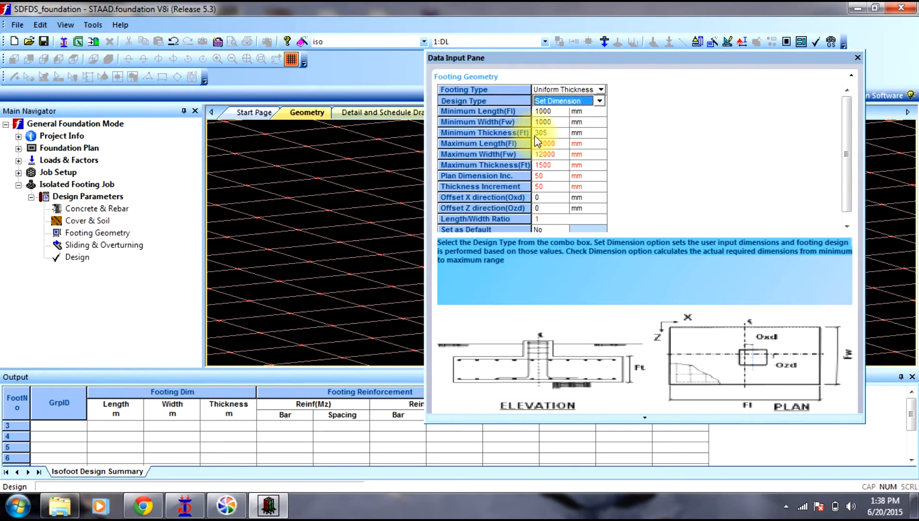
pyautogui.click(599, 100)
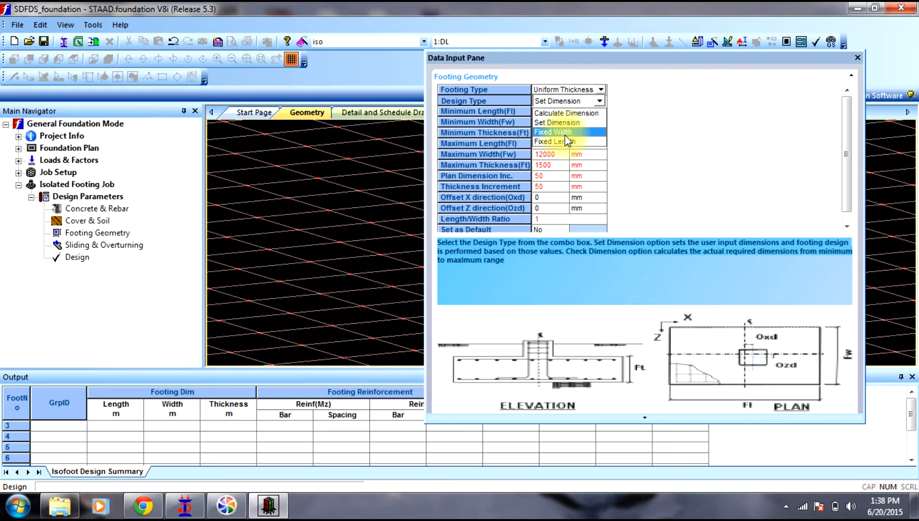
pyautogui.click(553, 132)
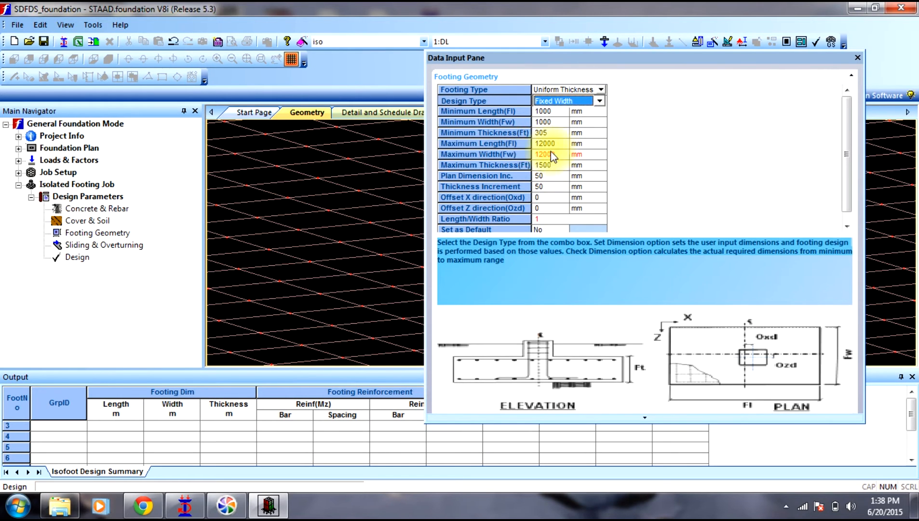
pyautogui.click(545, 153)
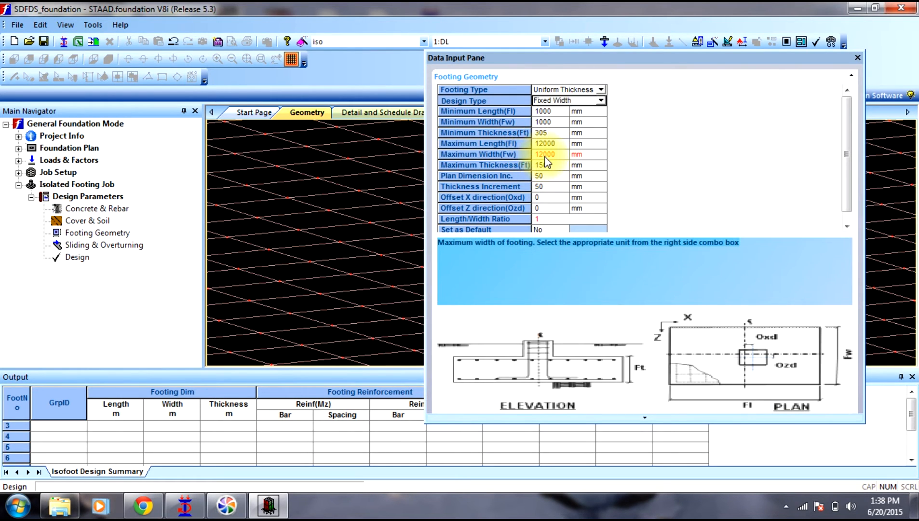
pyautogui.click(599, 101)
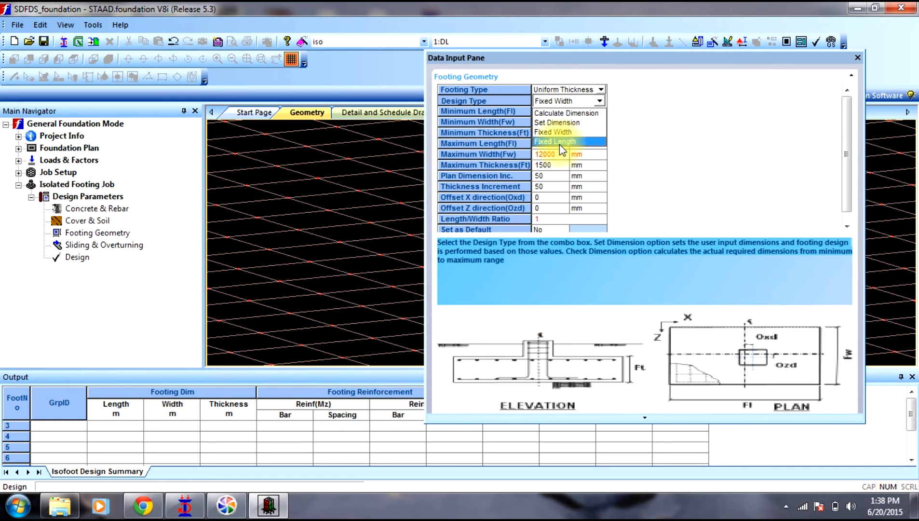
pyautogui.click(555, 142)
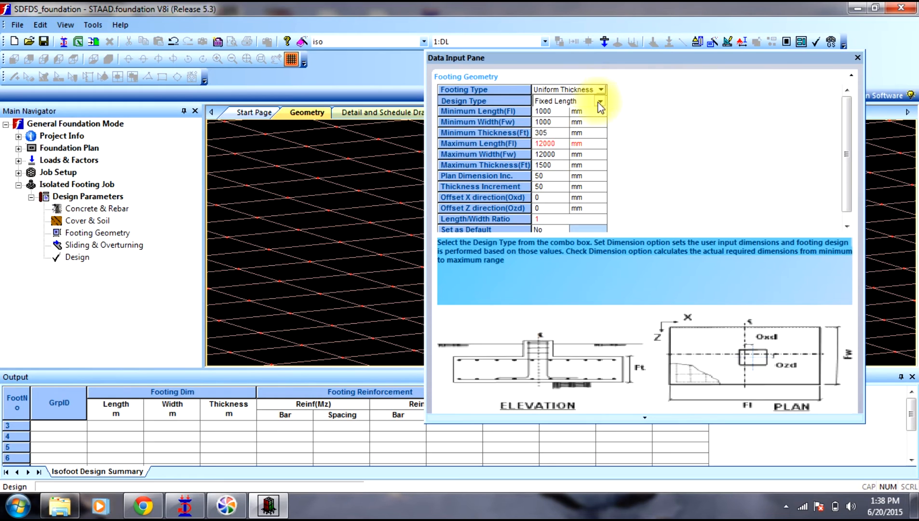
pyautogui.click(600, 102)
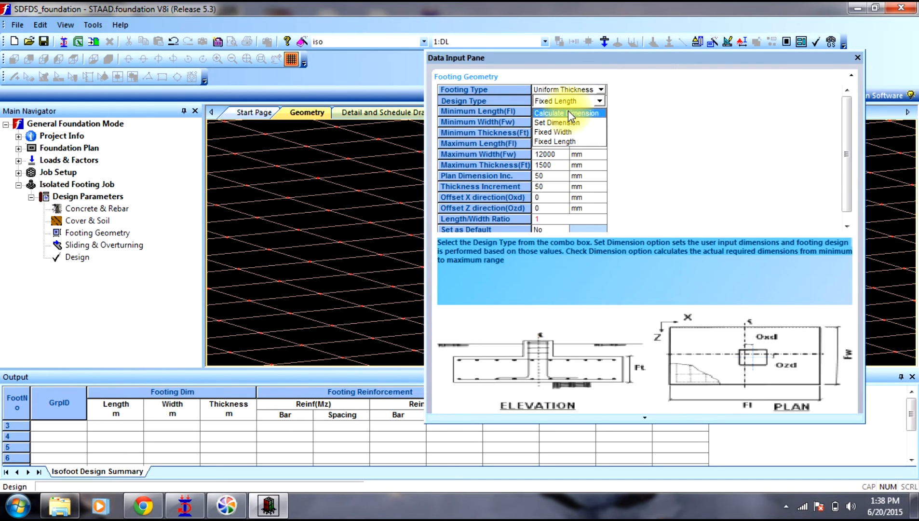
pyautogui.moveTo(578, 123)
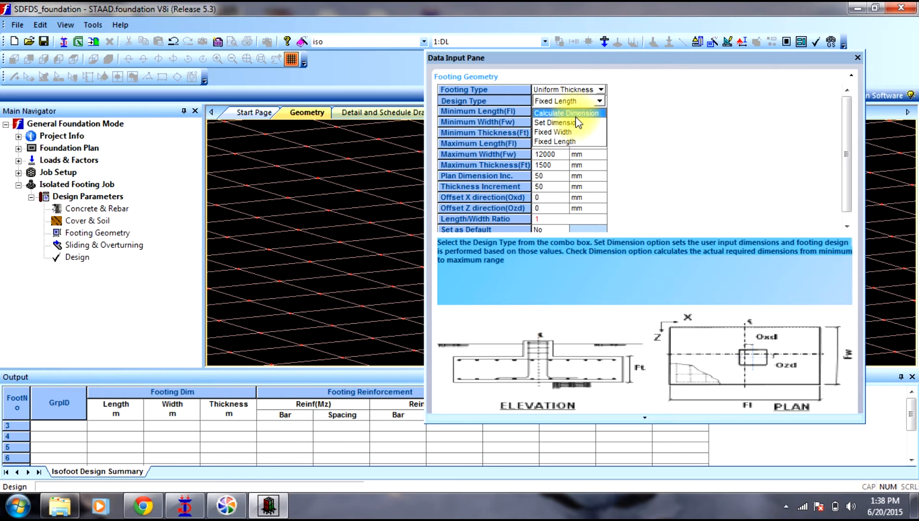
pyautogui.click(568, 113)
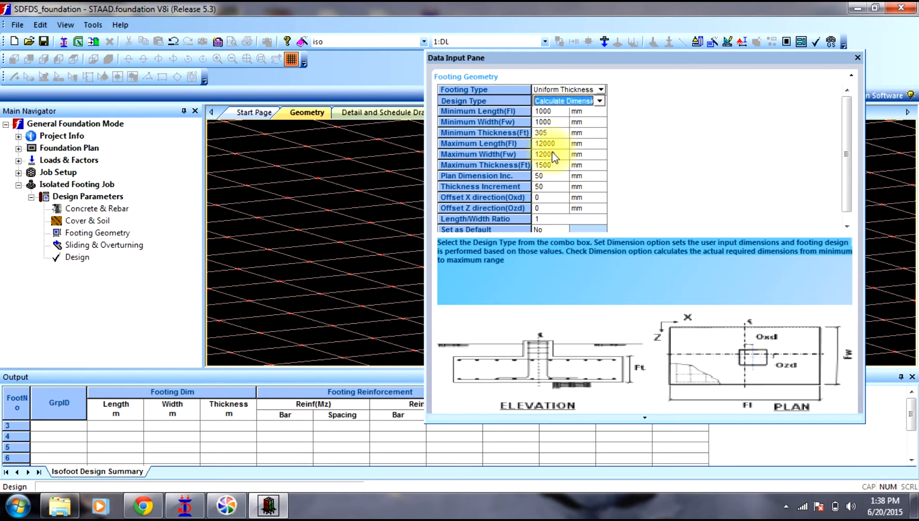
# Keep maximum width 12222 mm and design type Calculate Dimension for the footing geometry.
pyautogui.click(544, 154)
pyautogui.write('12222')
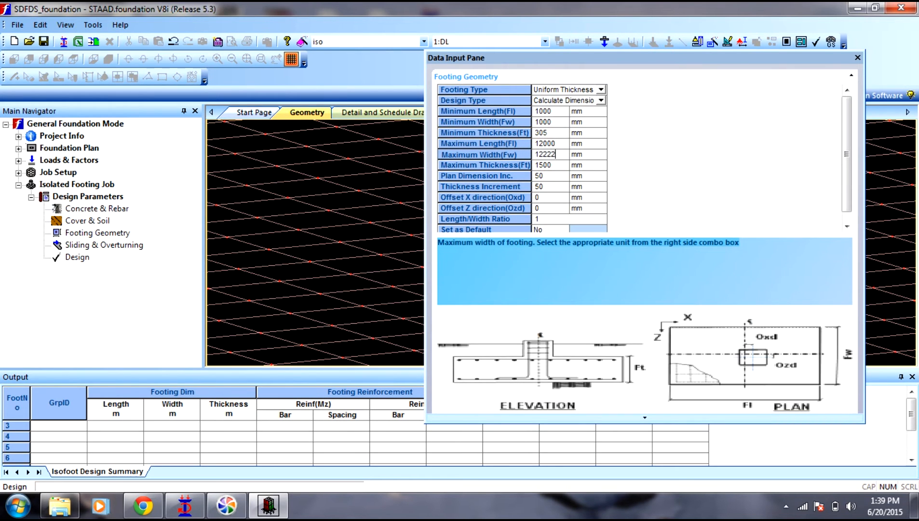
pyautogui.click(599, 101)
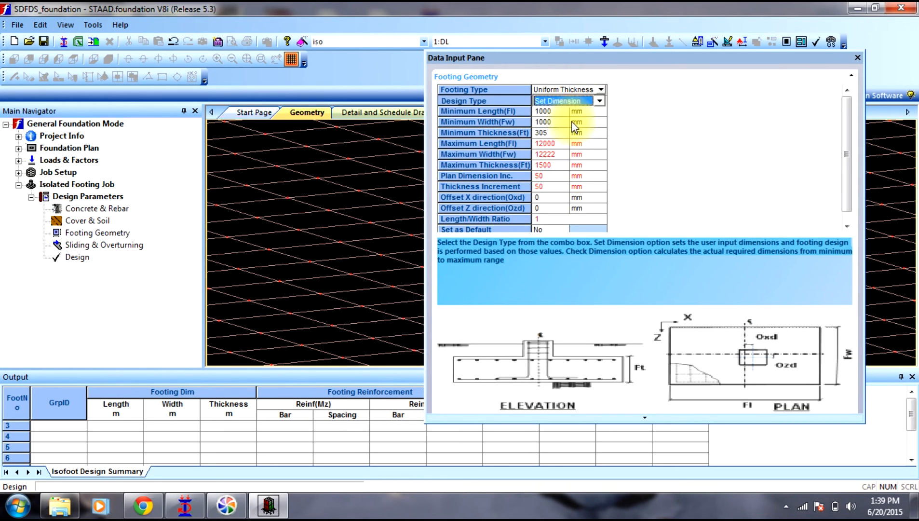
pyautogui.click(599, 101)
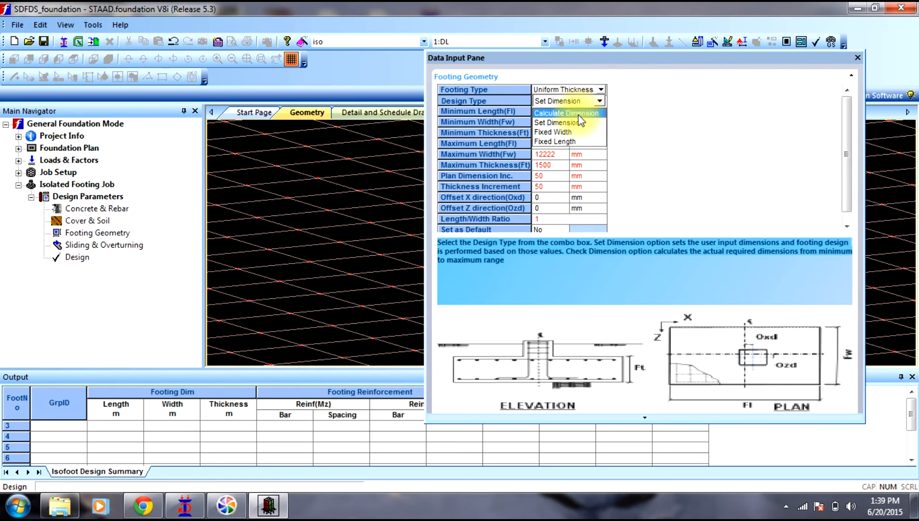
pyautogui.click(568, 113)
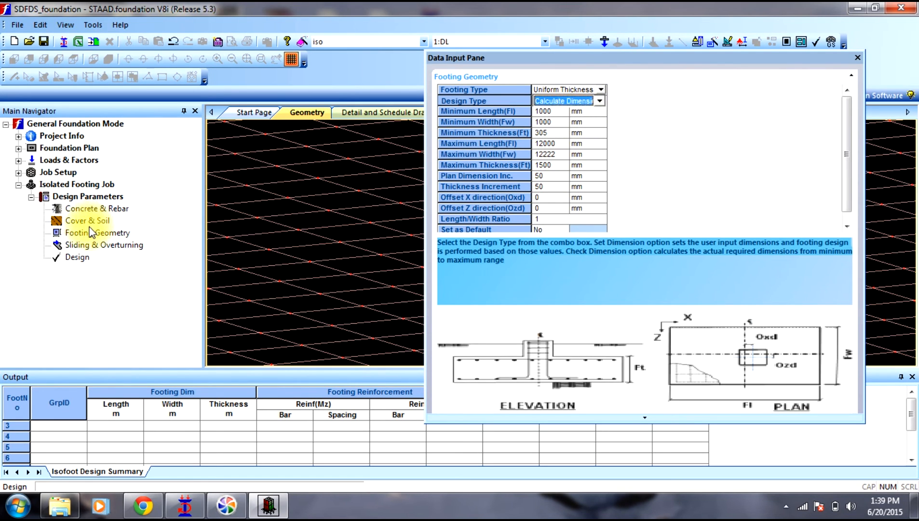
# Show the sliding and overturning parameters: friction coefficient 0.5, safety factors 1.5.
pyautogui.click(105, 245)
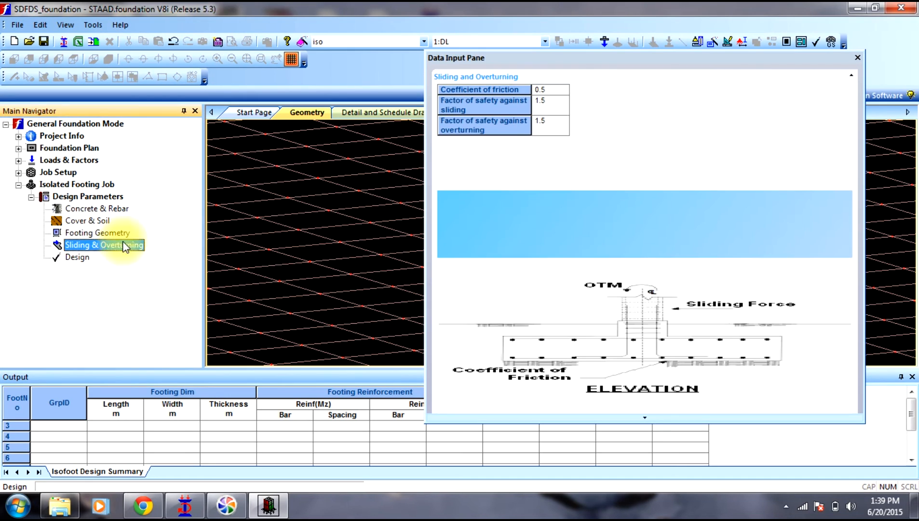
pyautogui.moveTo(554, 191)
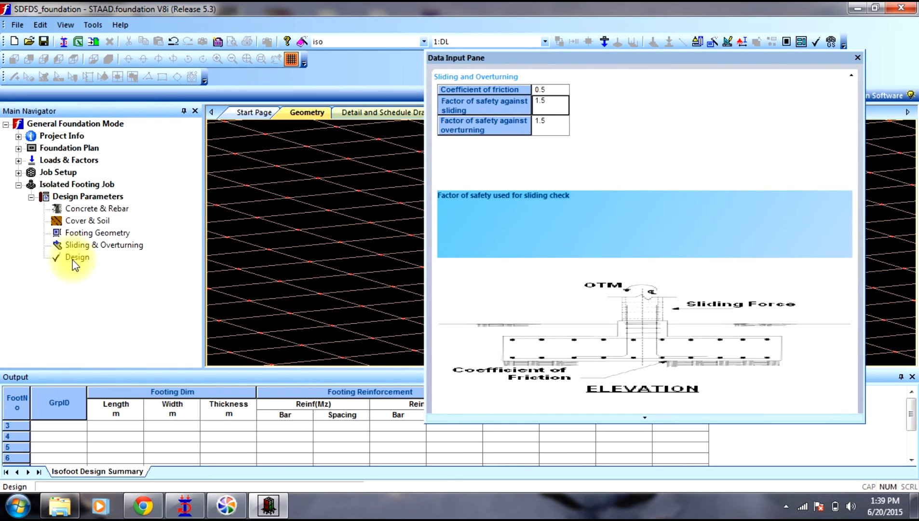
# Run the isolated footing design and review footing 1's calculation sheet of applied loads.
pyautogui.click(77, 256)
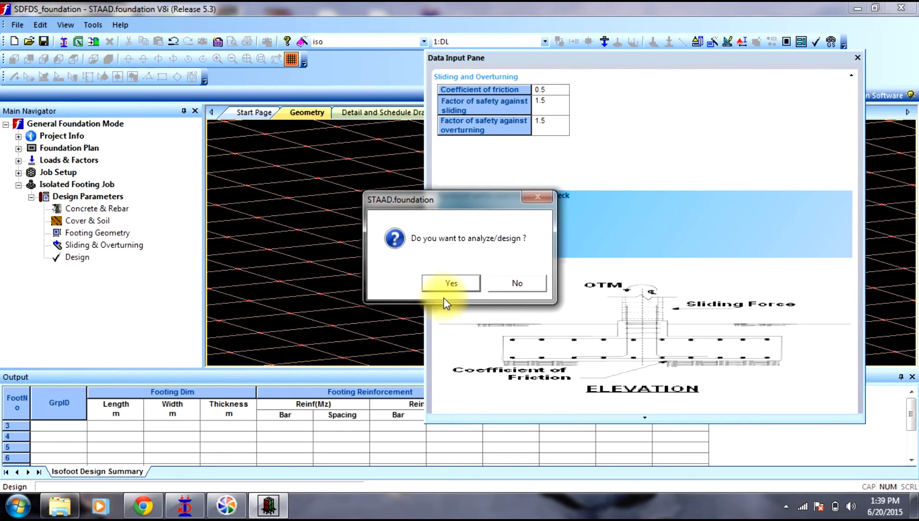
pyautogui.click(450, 282)
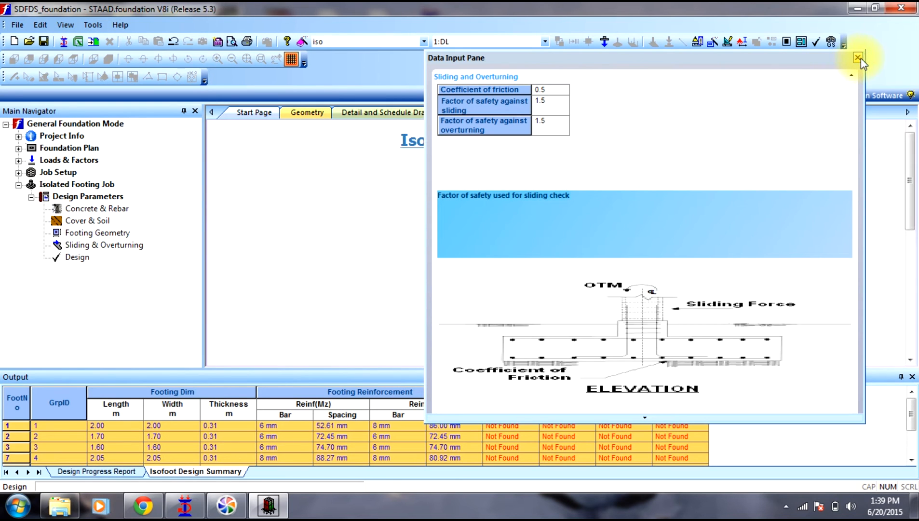
pyautogui.click(857, 58)
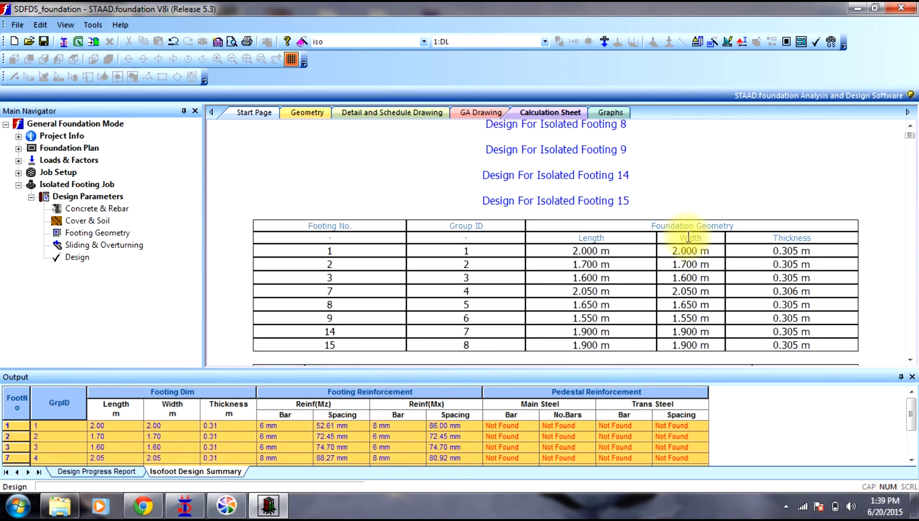
pyautogui.scroll(3)
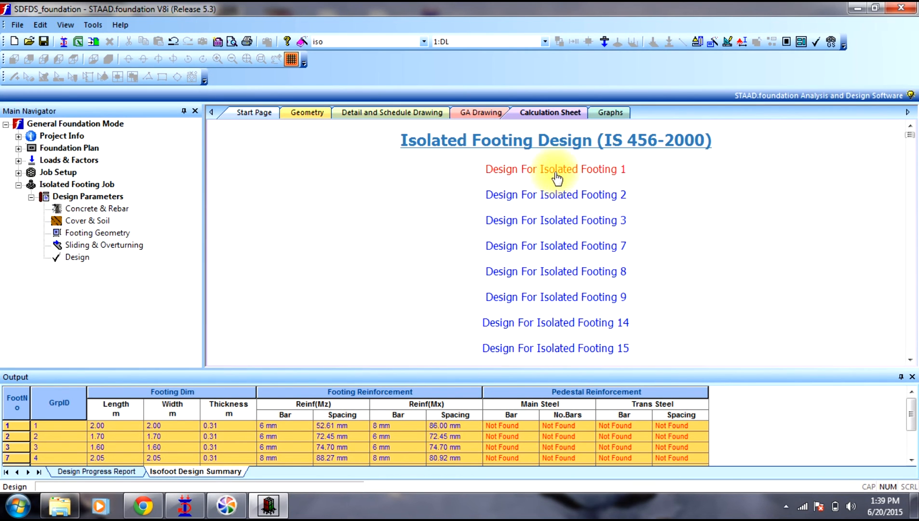
pyautogui.click(555, 168)
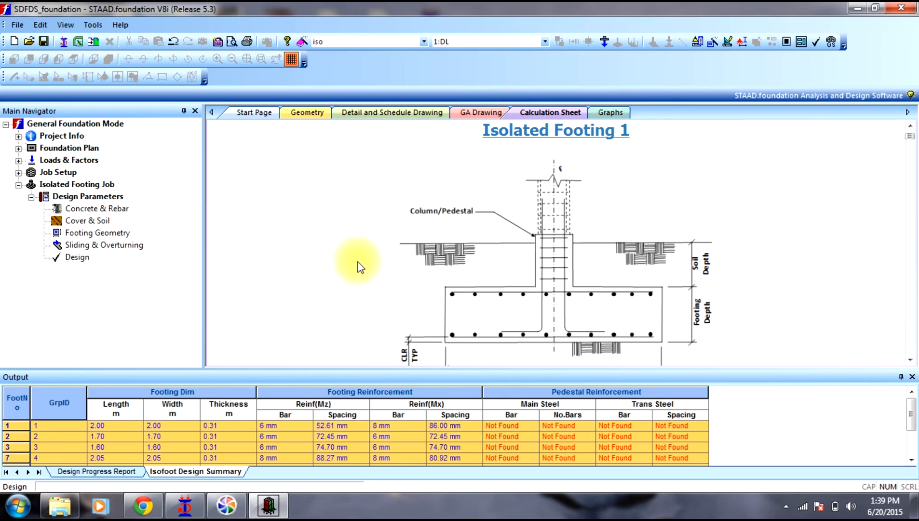
pyautogui.moveTo(590, 302)
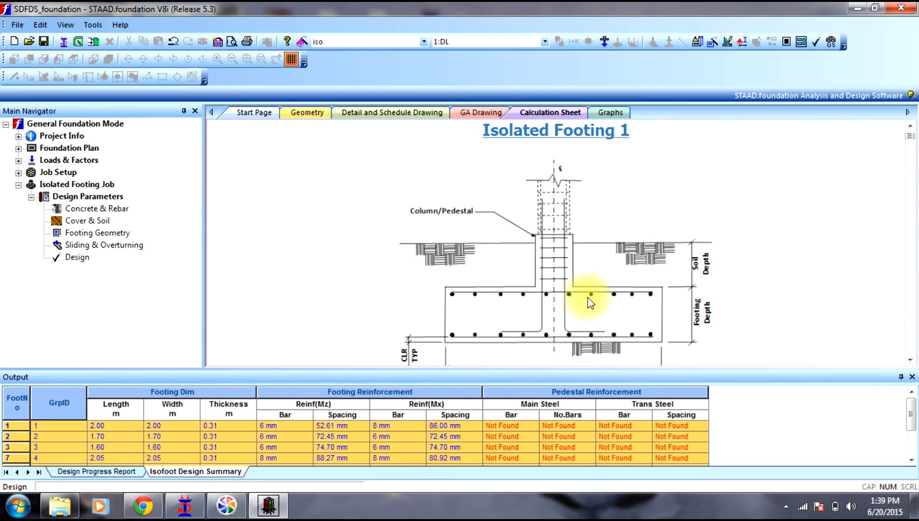
pyautogui.moveTo(569, 294)
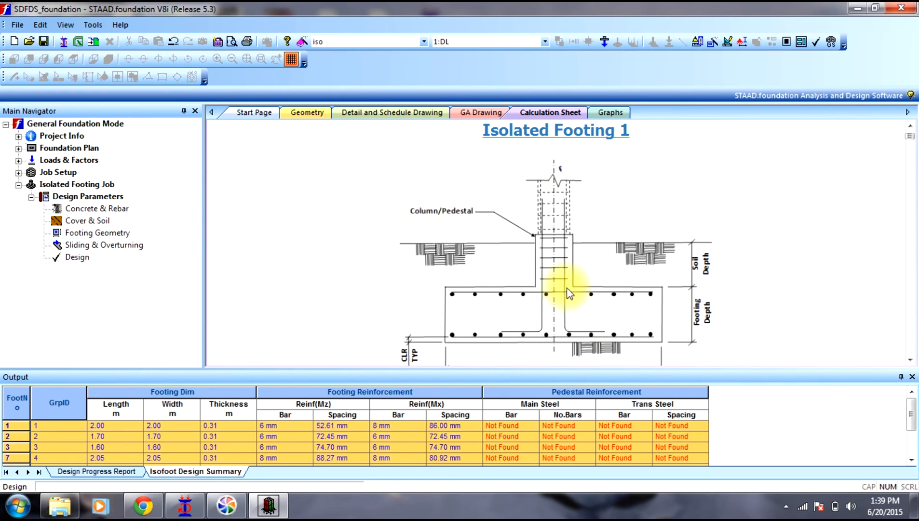
pyautogui.moveTo(585, 298)
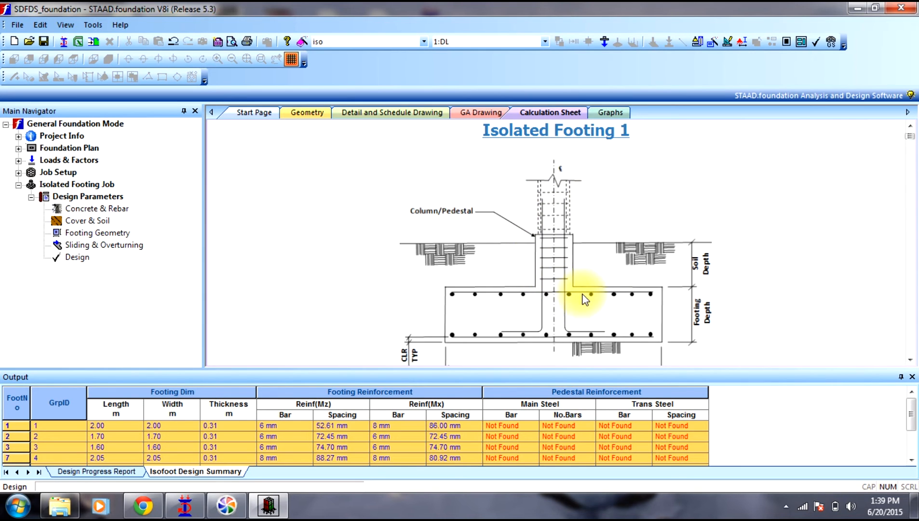
pyautogui.scroll(-3)
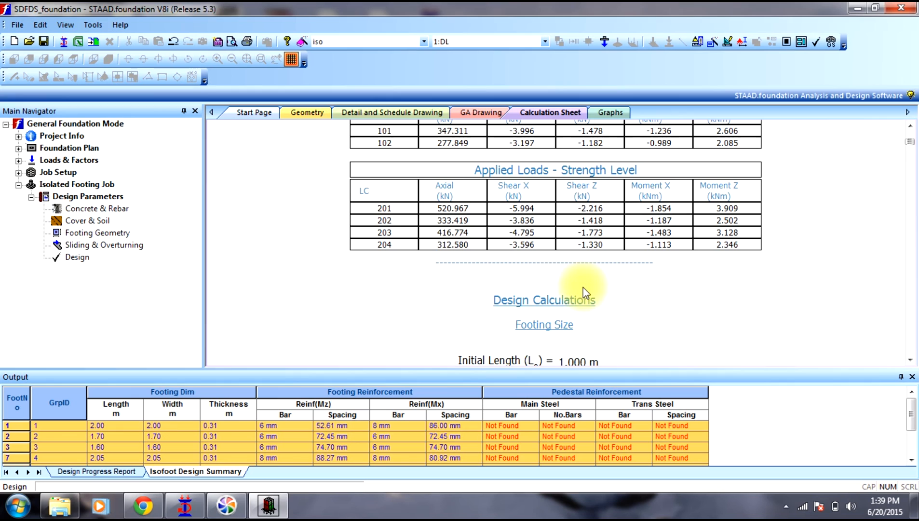
# View footing 1's reinforcement detail drawing and its general arrangement drawing.
pyautogui.click(391, 112)
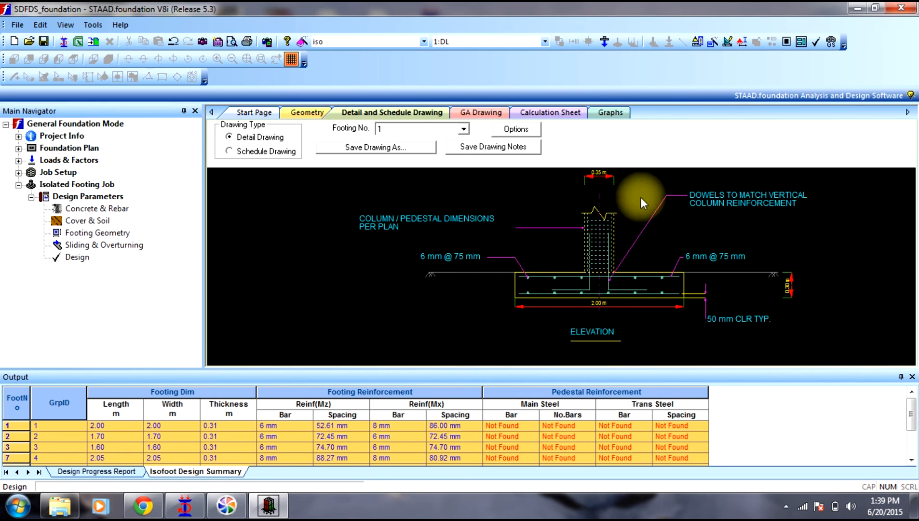
pyautogui.moveTo(480, 113)
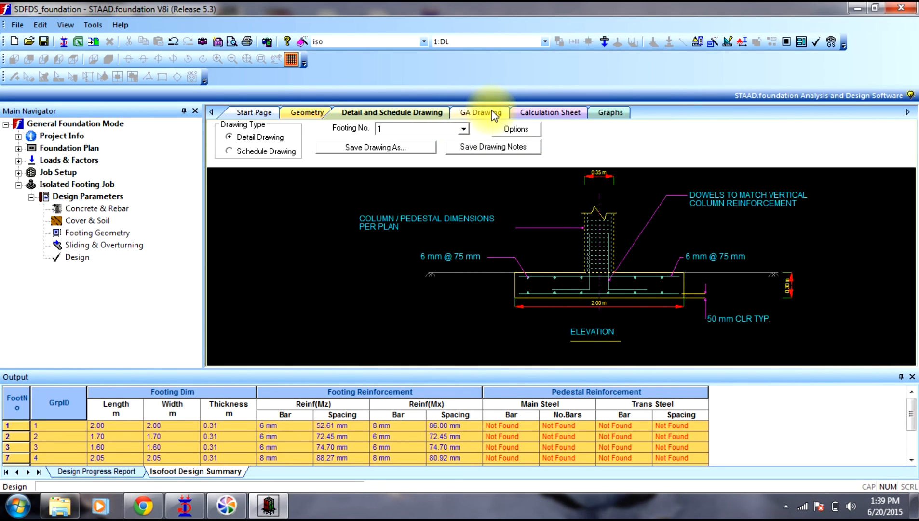
pyautogui.click(549, 112)
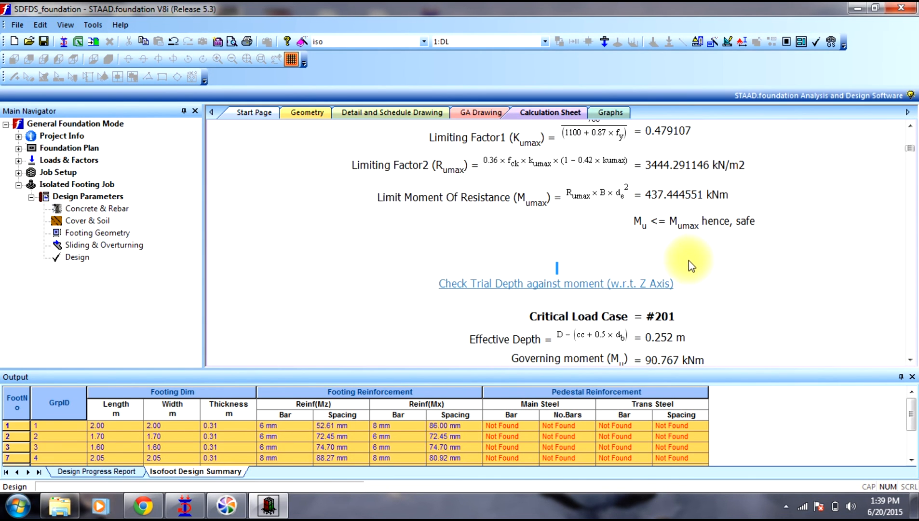
pyautogui.moveTo(911, 74)
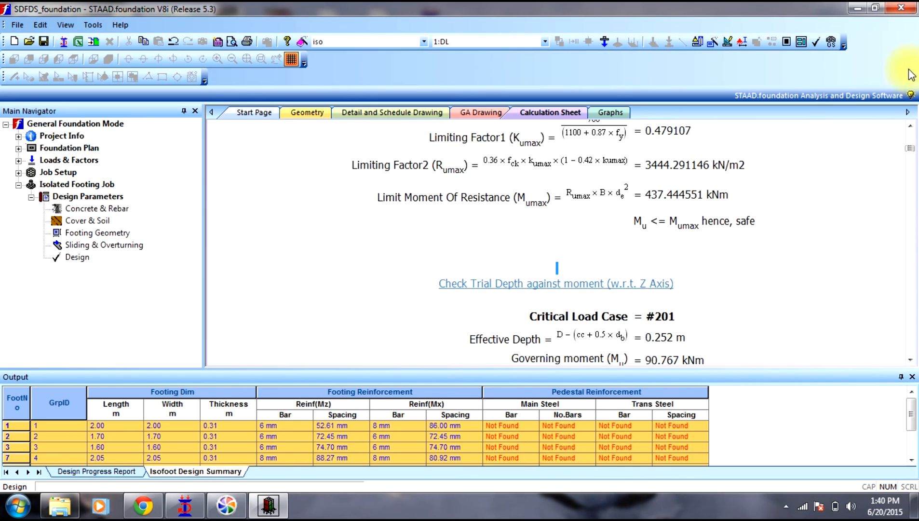
pyautogui.moveTo(911, 154)
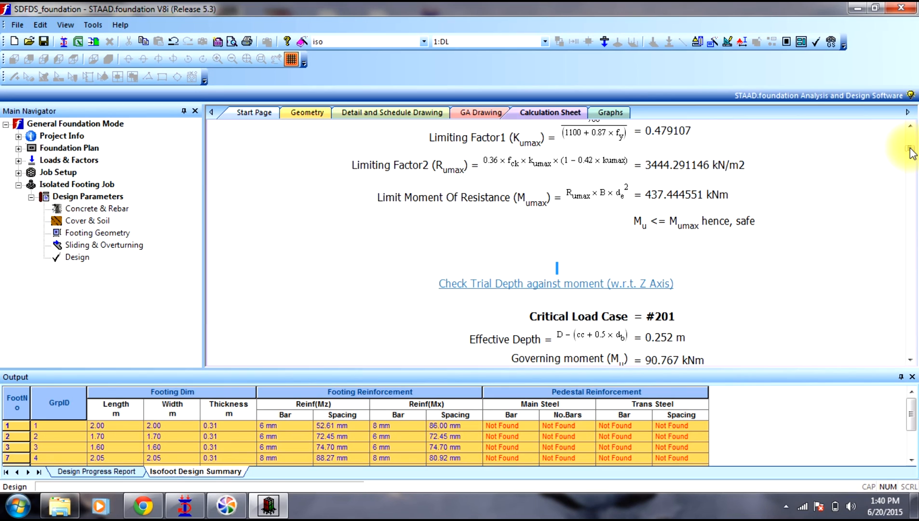
pyautogui.moveTo(704, 358)
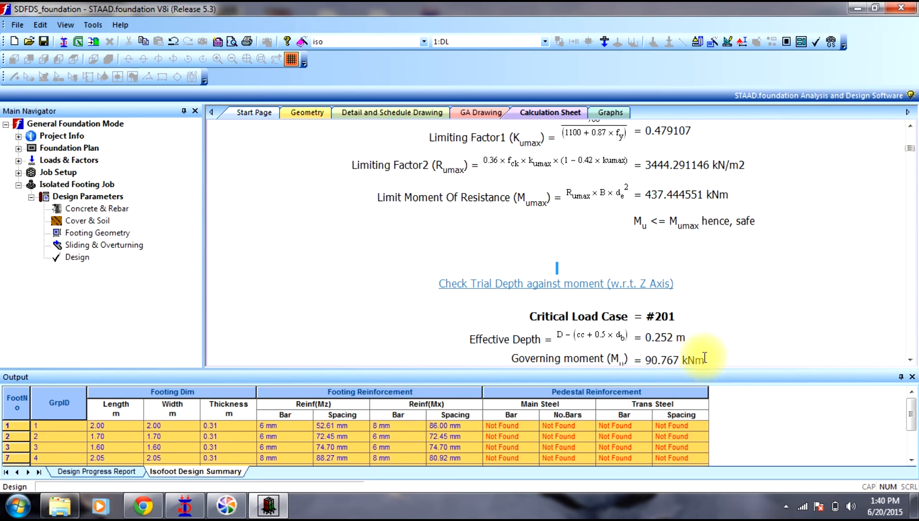
pyautogui.moveTo(856, 377)
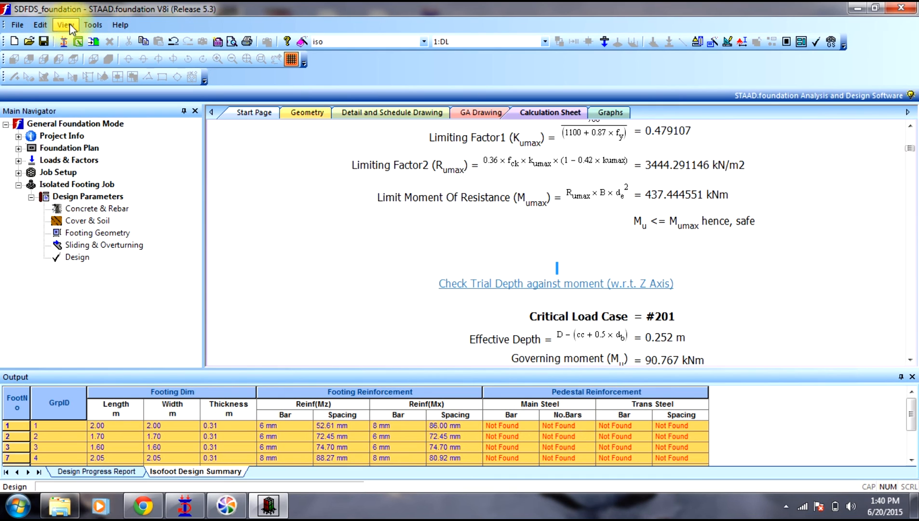
# Show the Output toolbar pane with the Isofoot Design Summary, accepting the auto-save prompt.
pyautogui.click(92, 25)
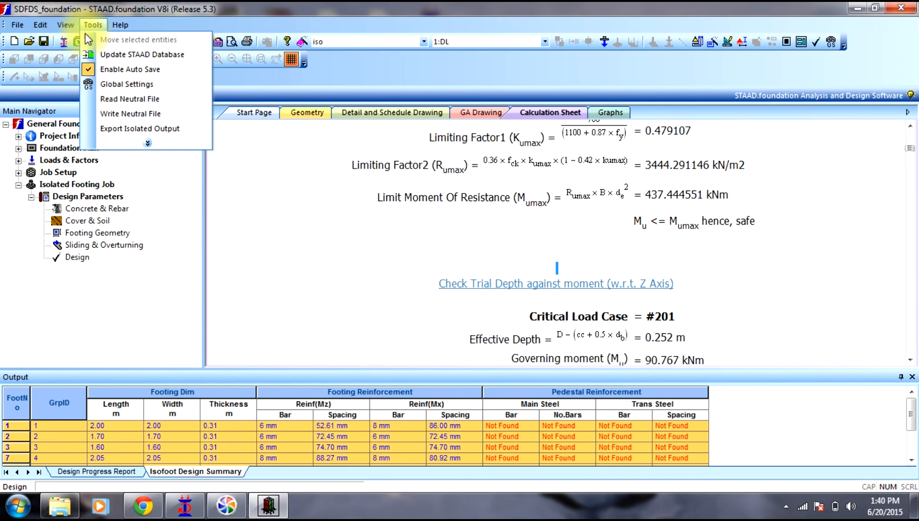
pyautogui.click(64, 25)
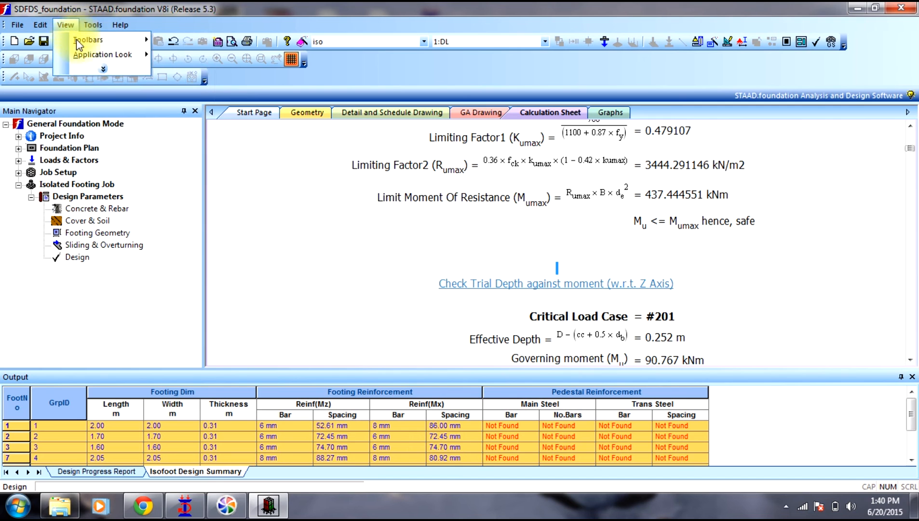
pyautogui.click(88, 39)
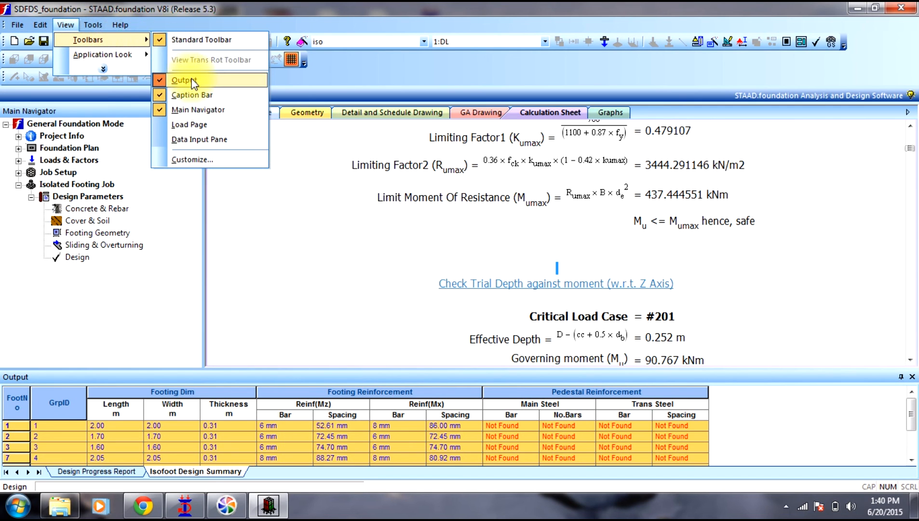
pyautogui.click(183, 80)
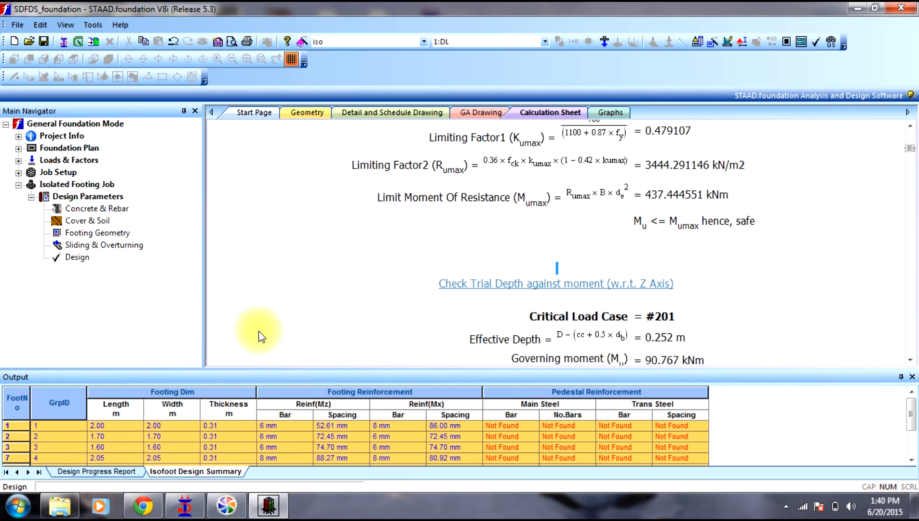
pyautogui.moveTo(365, 197)
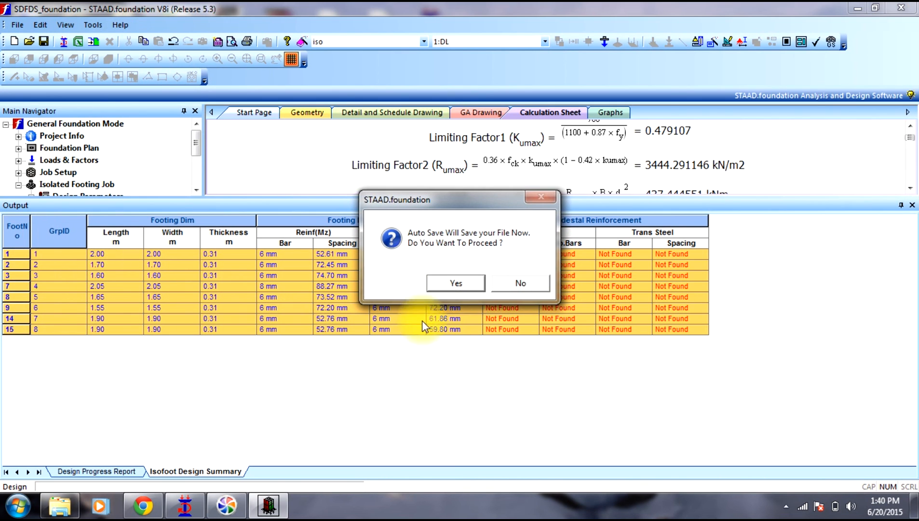
pyautogui.click(456, 283)
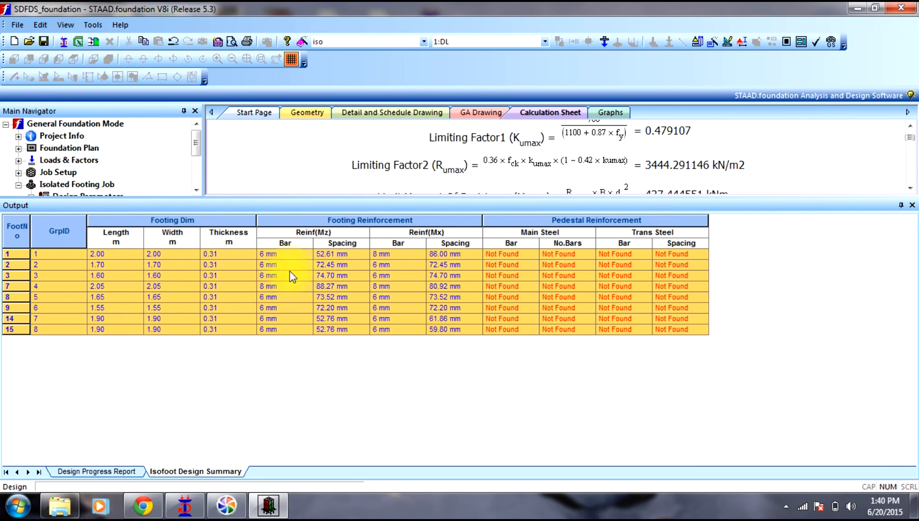
pyautogui.moveTo(564, 319)
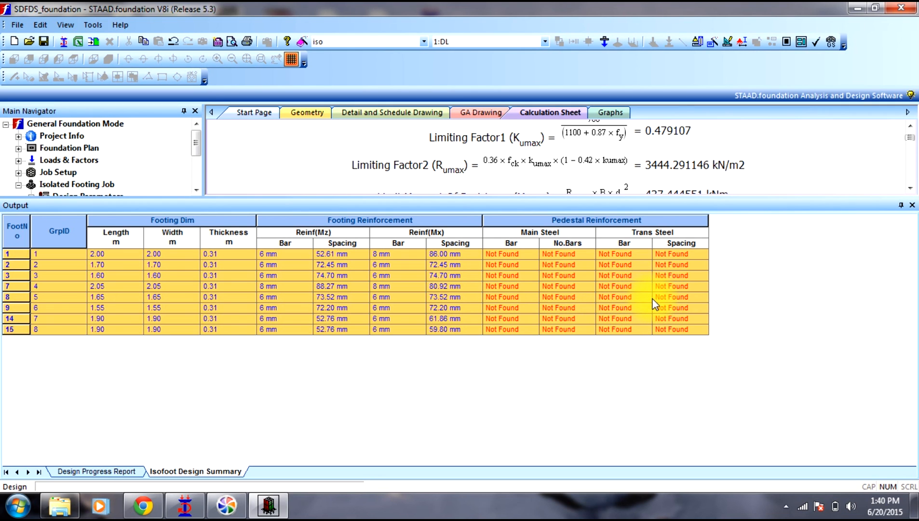
pyautogui.moveTo(817, 301)
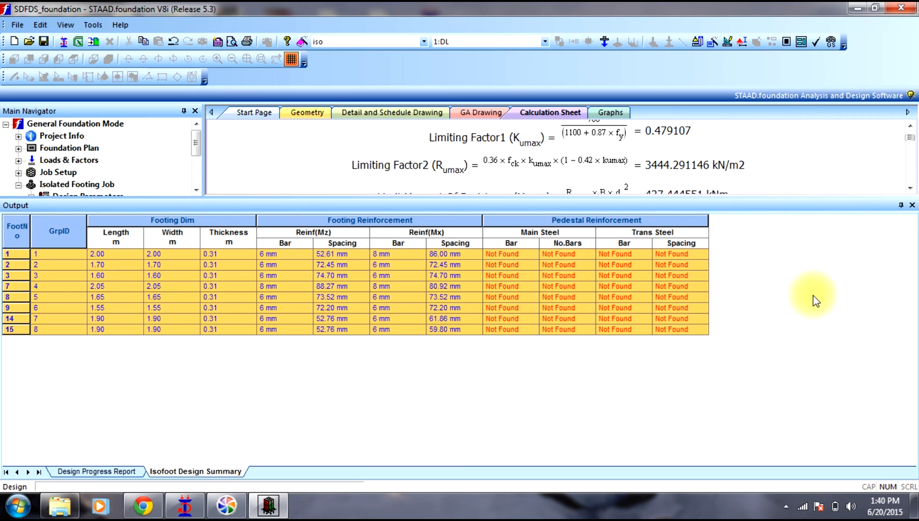
pyautogui.moveTo(826, 287)
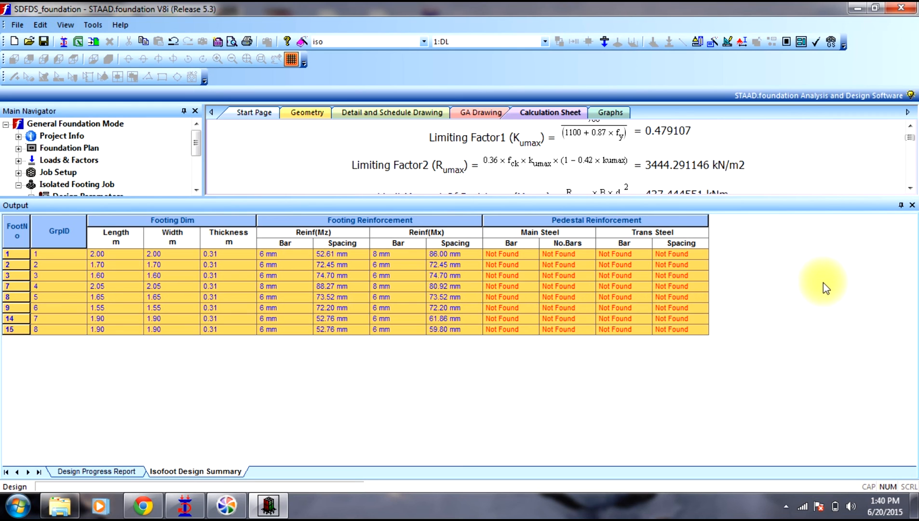